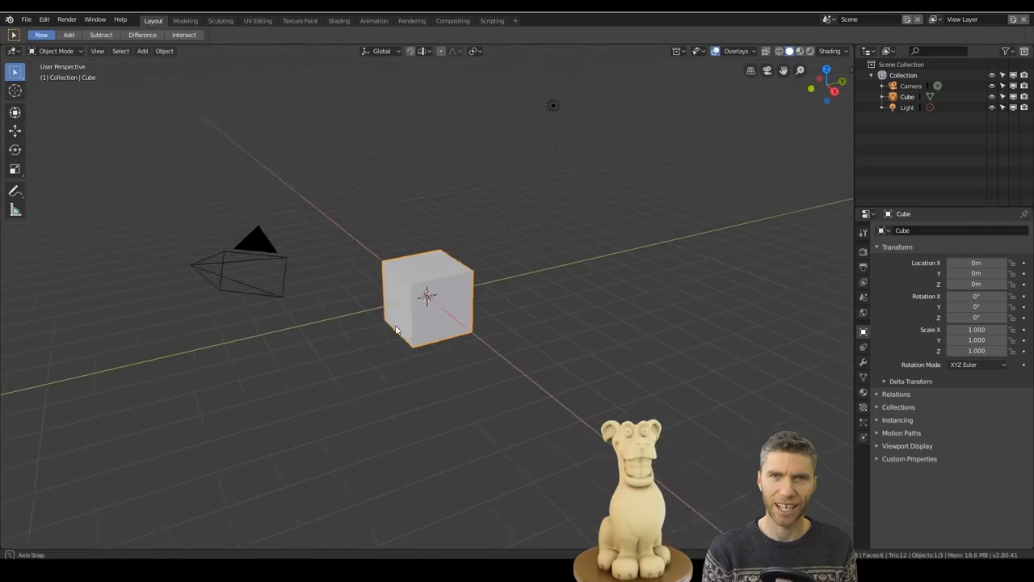
Step: Stretch the base sphere into a tall lumpy body blob with the Snake Hook brush
left_click(219, 19)
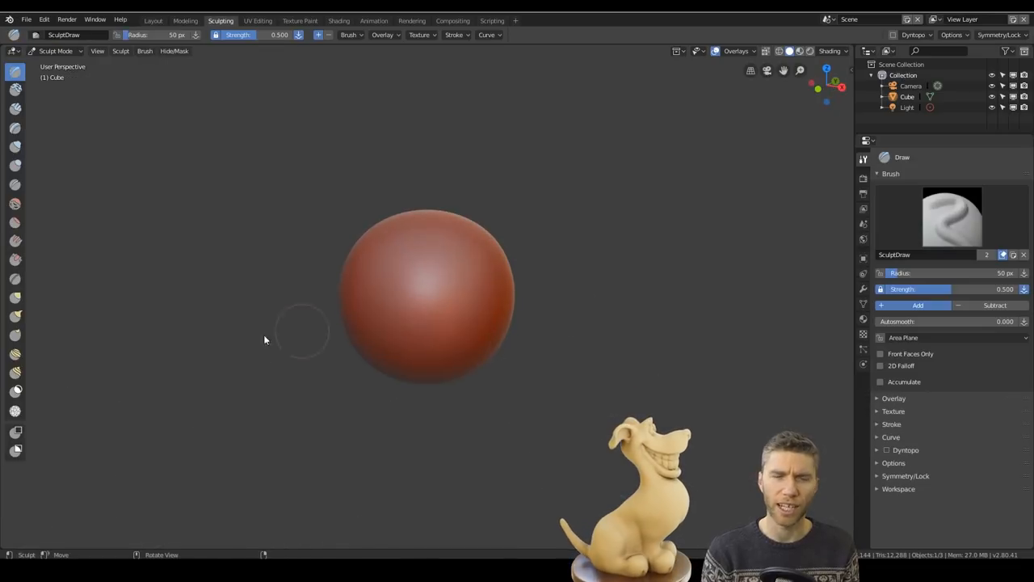
left_click(14, 317)
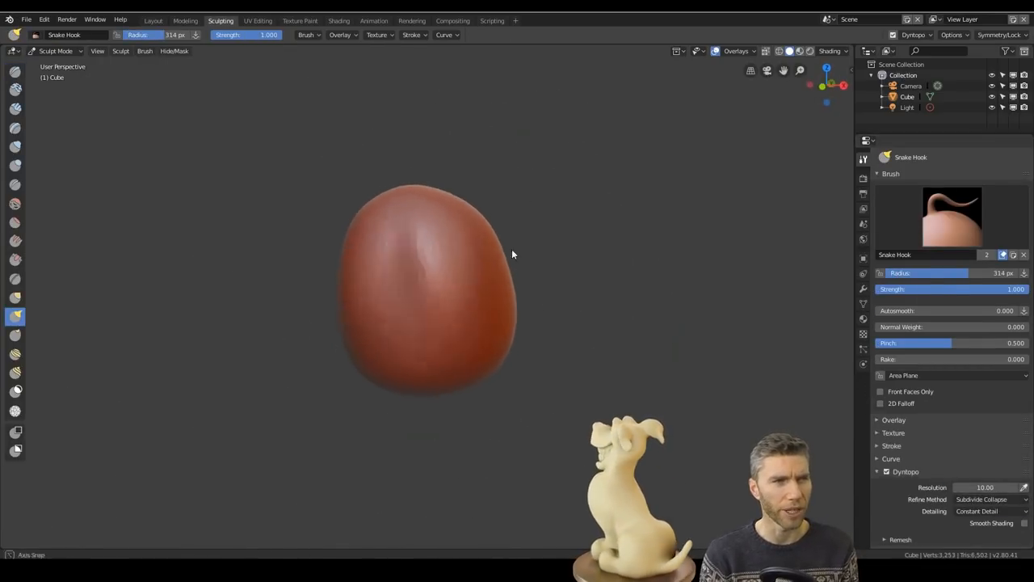
left_click_drag(509, 256, 488, 395)
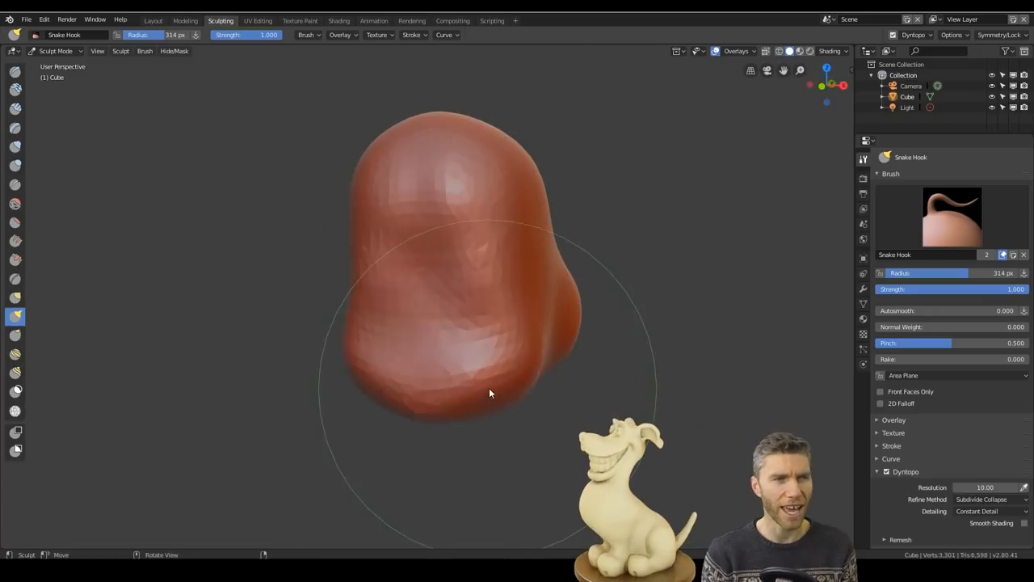
left_click_drag(488, 394, 527, 226)
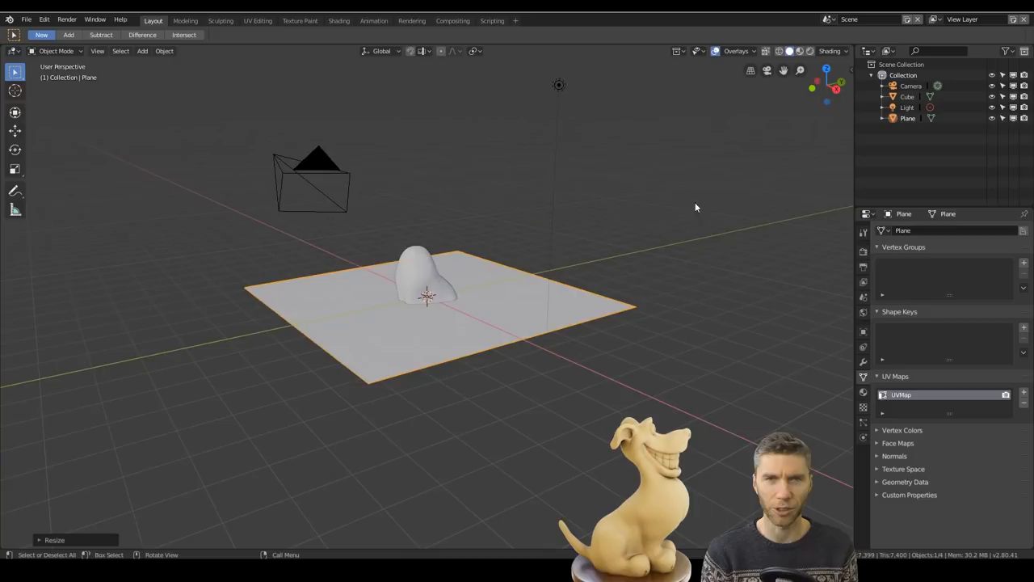
Step: Pull the blob up into a neck and shape the head, muzzle and mouth
left_click(220, 19)
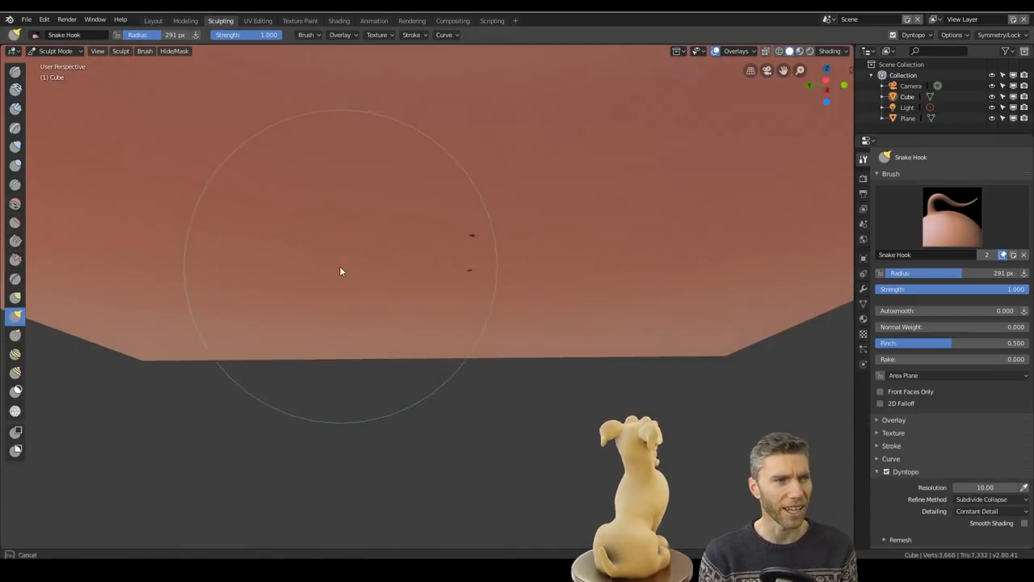
left_click_drag(339, 271, 391, 217)
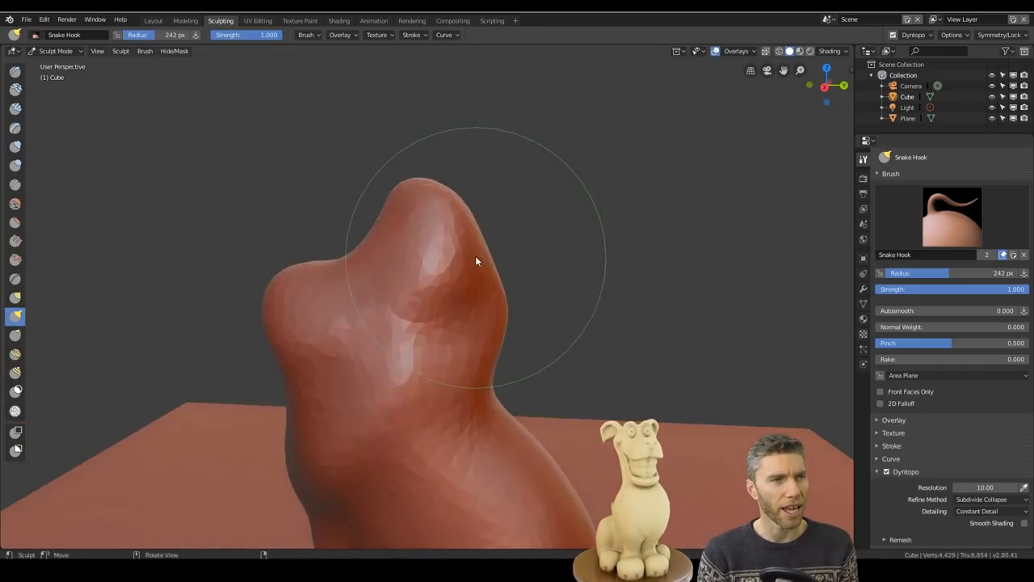
left_click_drag(477, 262, 644, 335)
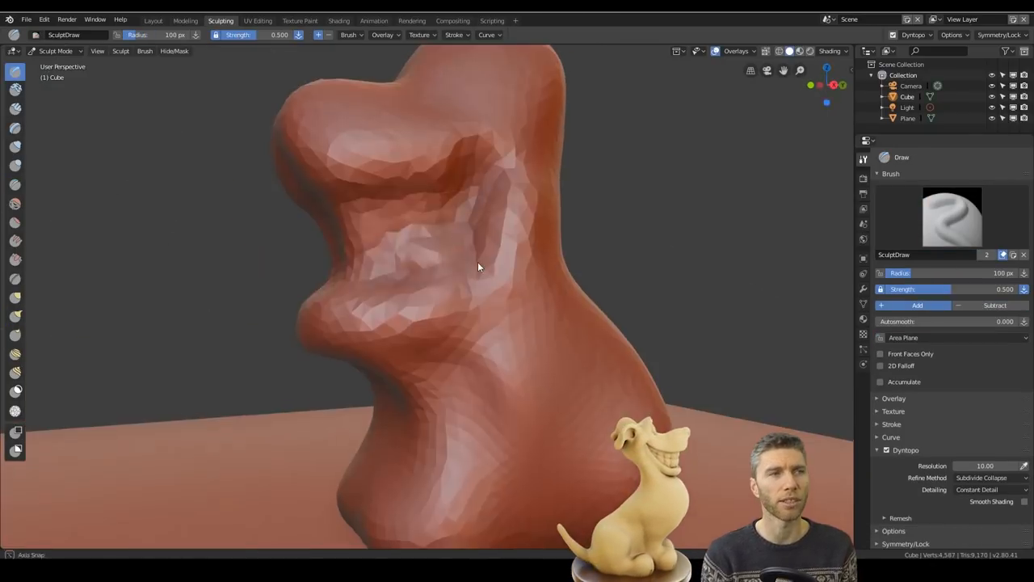
left_click_drag(478, 267, 646, 401)
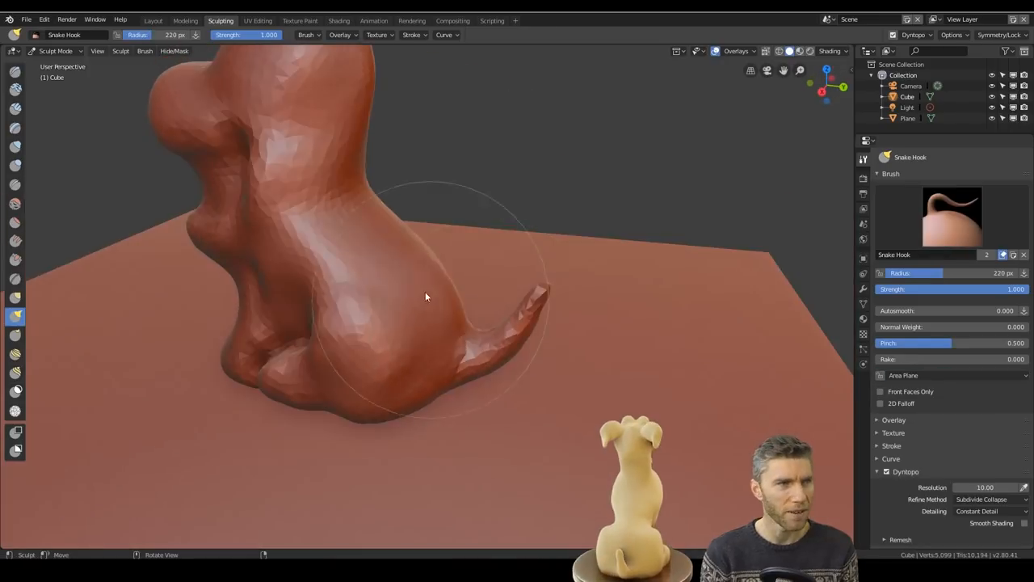
Step: Pull a tail out from the dog's back and return to Layout to view the scene
left_click_drag(427, 298, 514, 338)
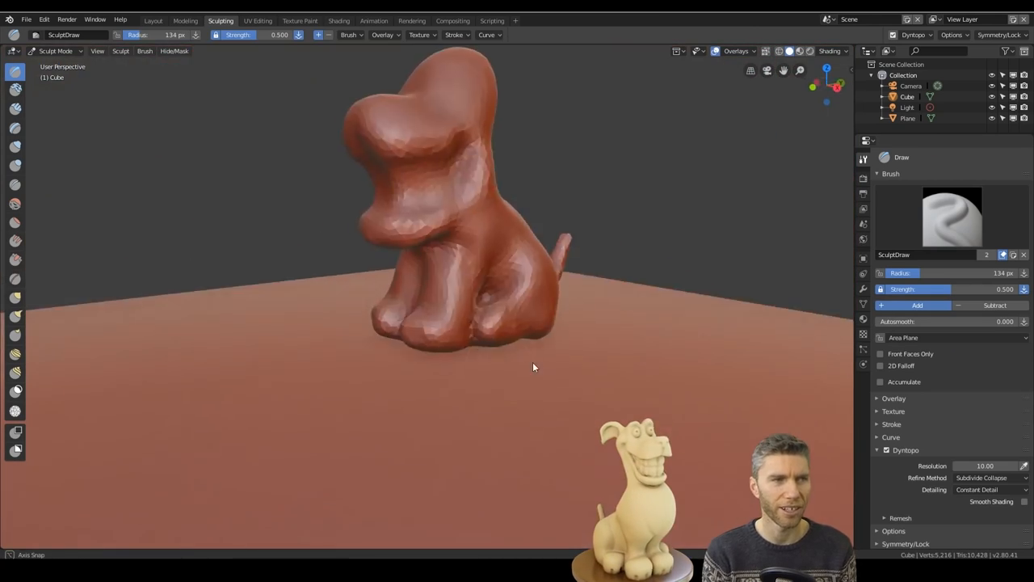
scroll("up", 3)
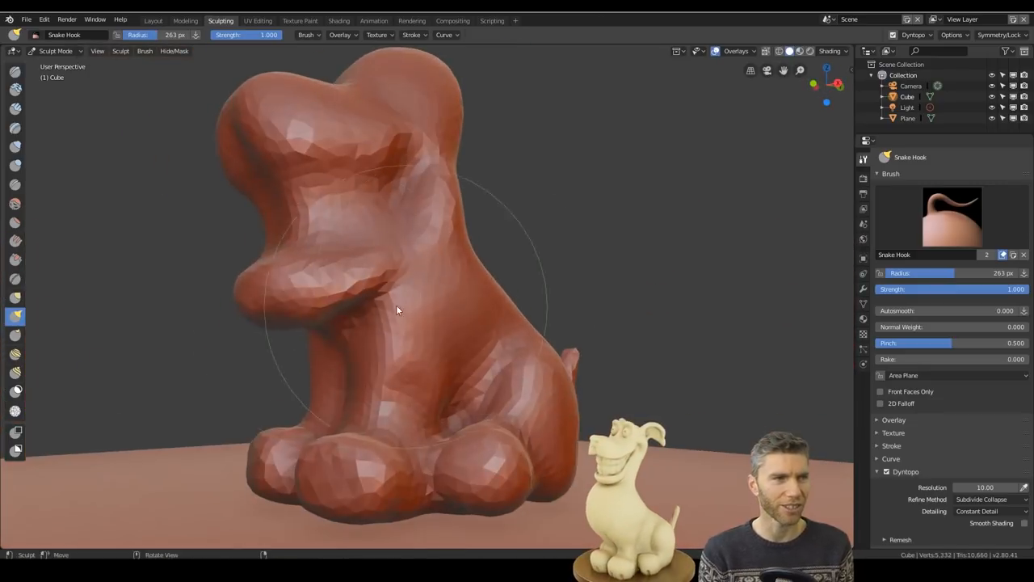
left_click(151, 19)
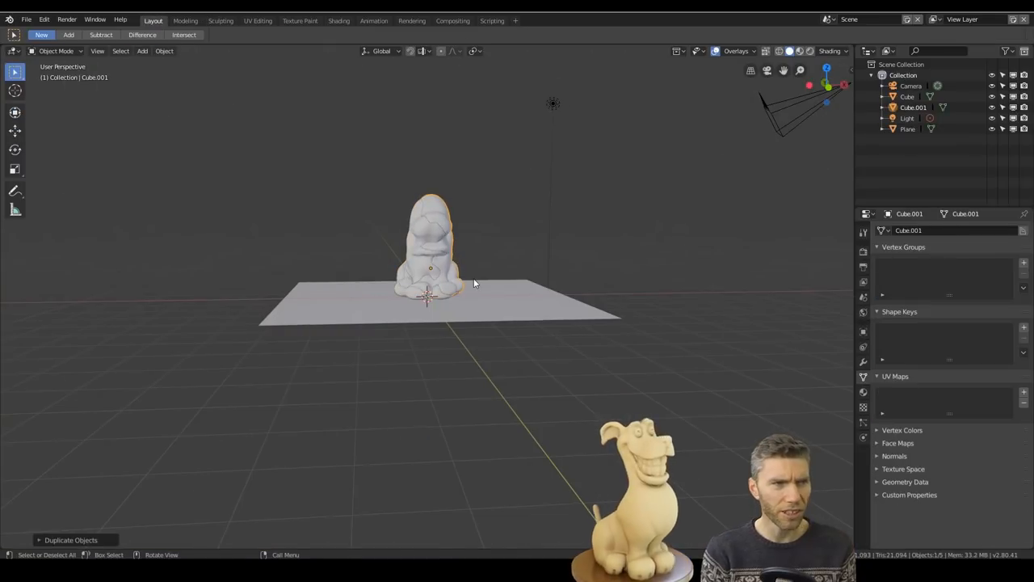
Step: Set the copied dog aside and reshape the original's head with a carved mouth line
key("g")
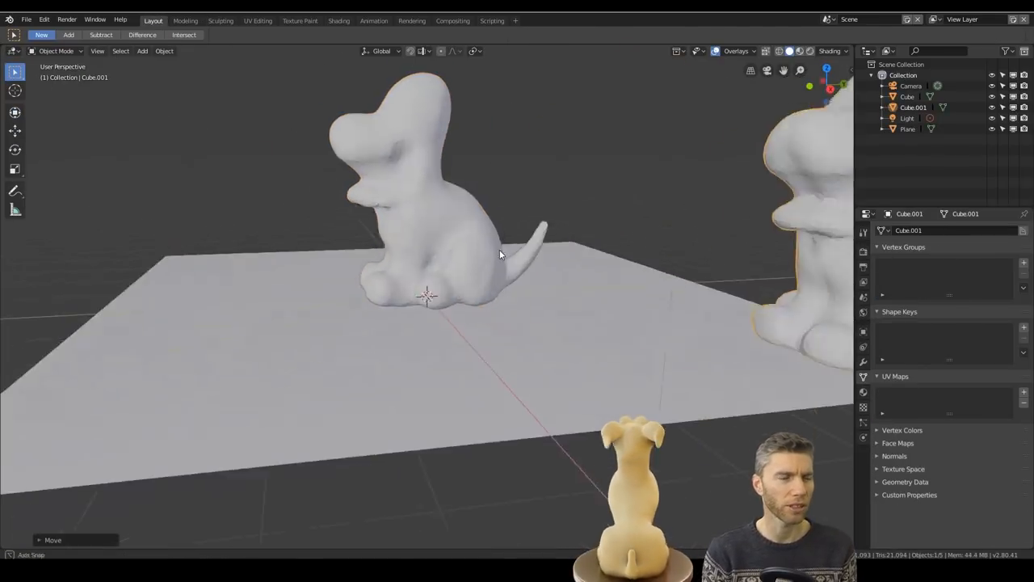
left_click(220, 20)
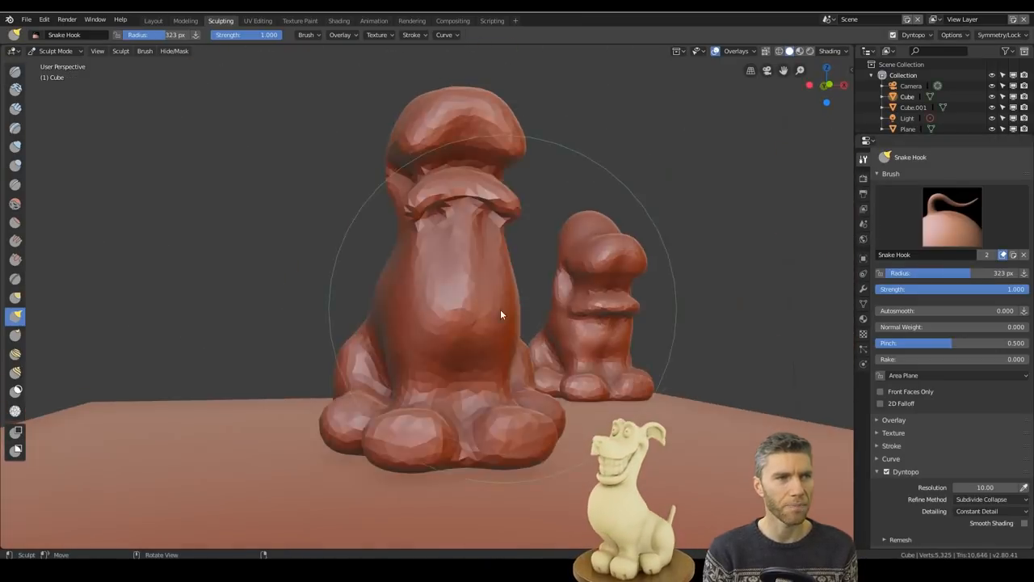
left_click_drag(501, 315, 338, 244)
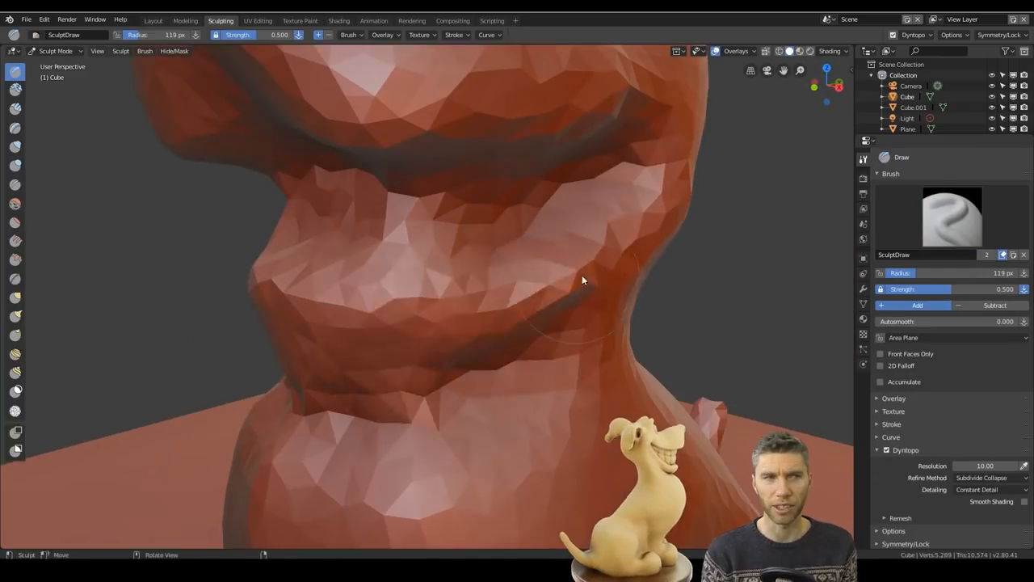
left_click_drag(582, 281, 472, 355)
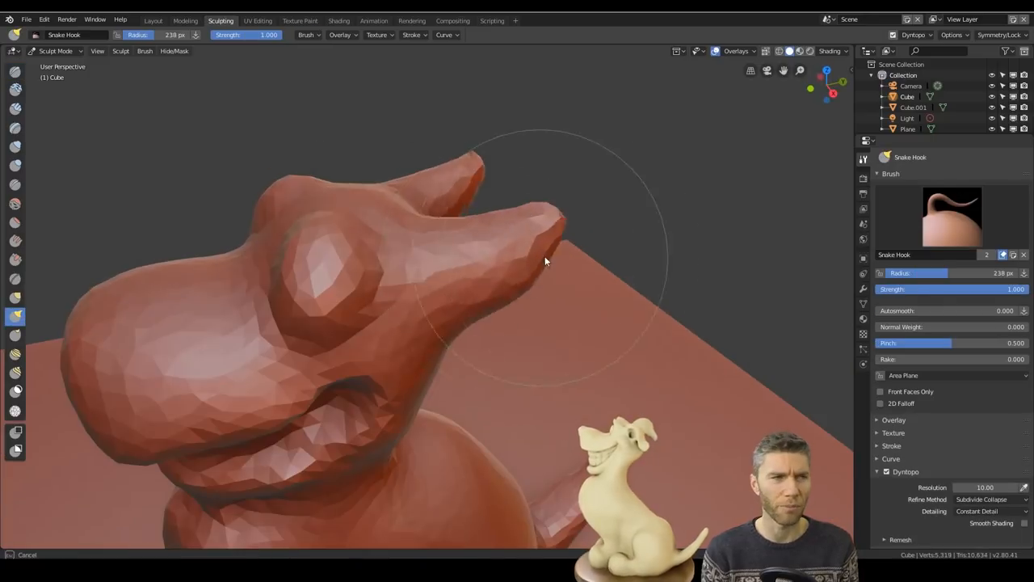
Step: Stretch the snout forward, shape the muzzle and pull an upright ear from the head
left_click_drag(546, 262, 465, 327)
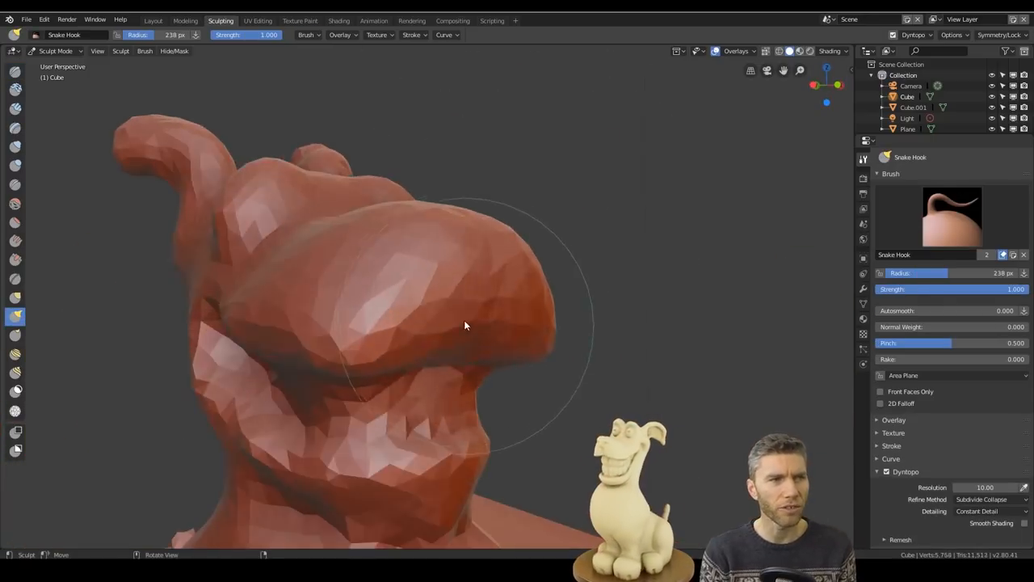
left_click_drag(466, 323, 452, 218)
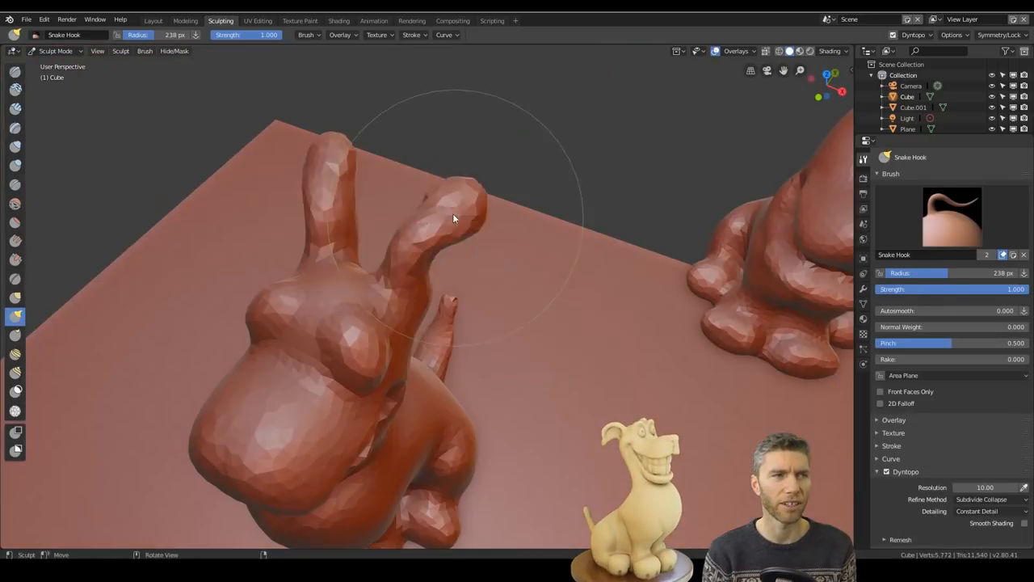
left_click_drag(453, 218, 505, 469)
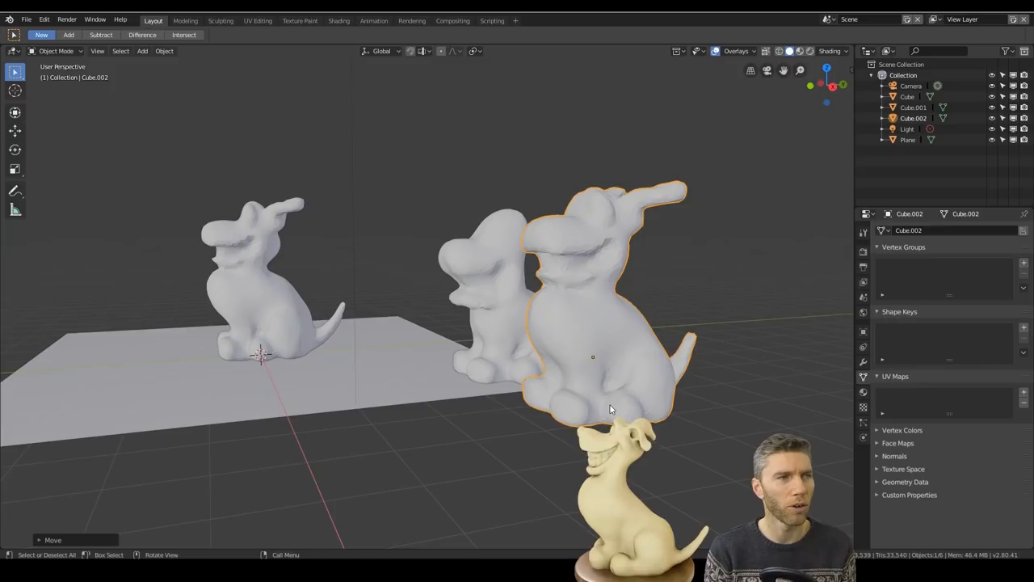
Step: Reshape the chest, stretch the lip and nose forward and deepen the grin creases
left_click(220, 19)
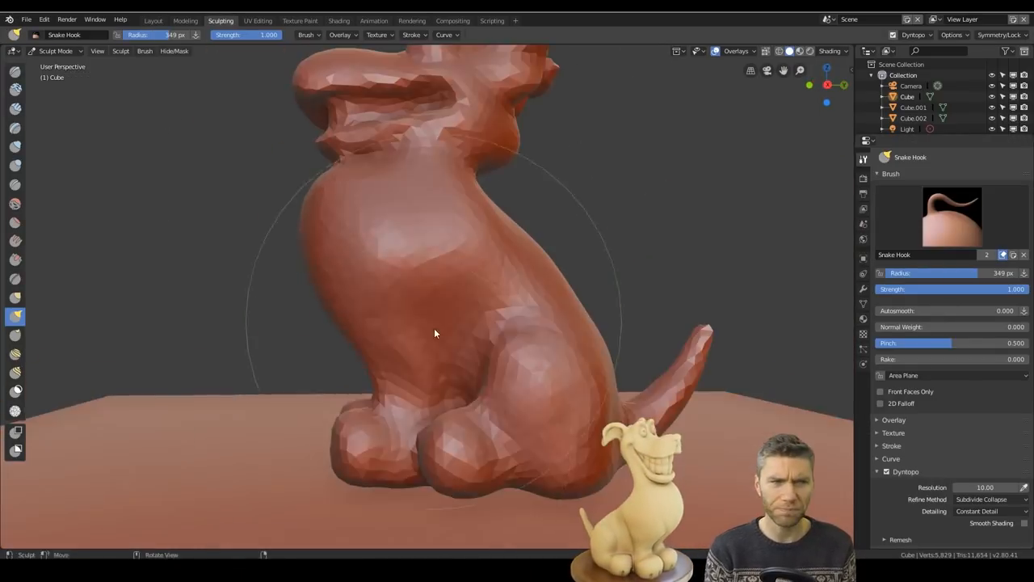
left_click_drag(436, 333, 562, 291)
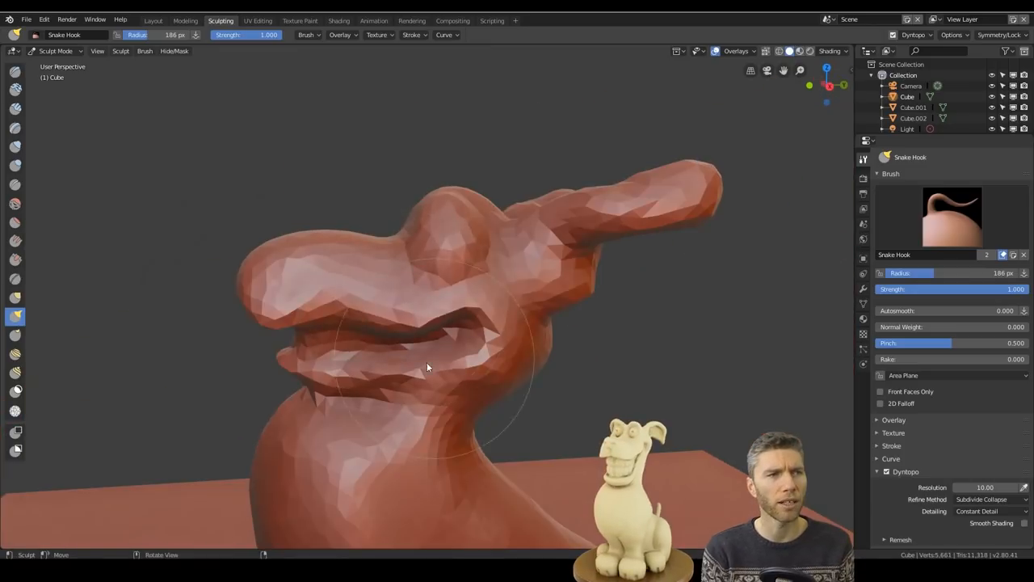
left_click_drag(428, 369, 704, 291)
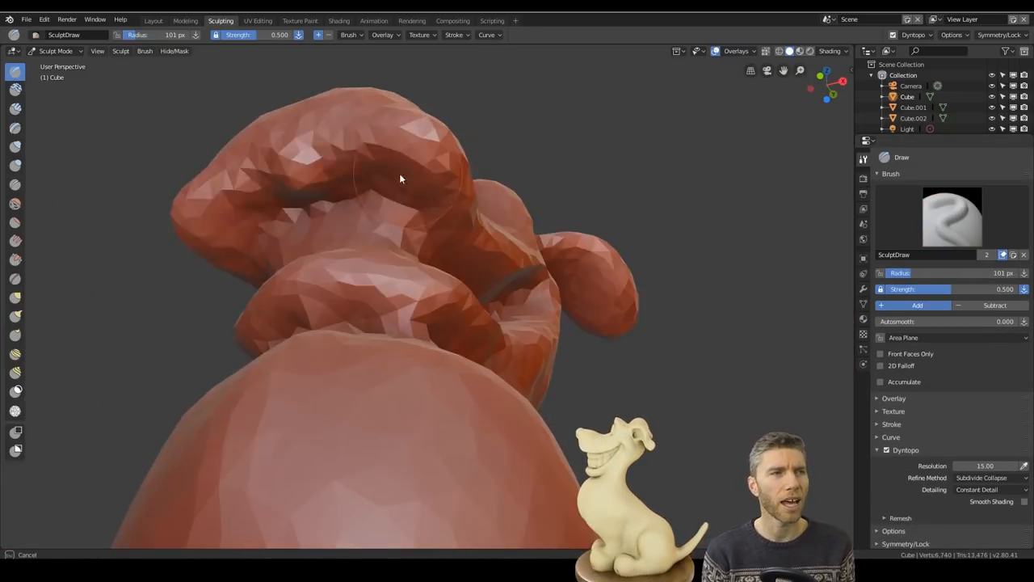
left_click_drag(401, 178, 558, 299)
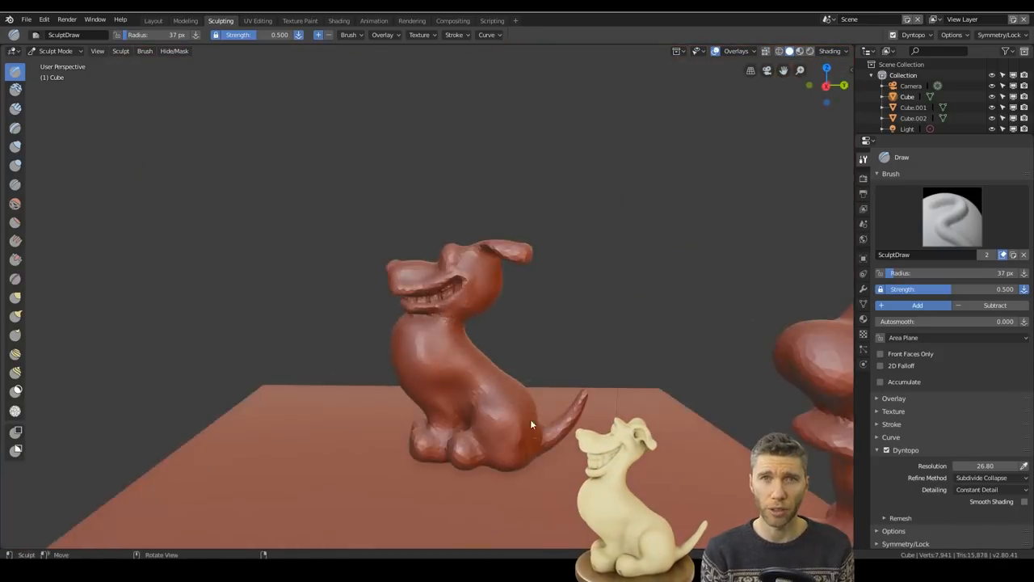
left_click(152, 20)
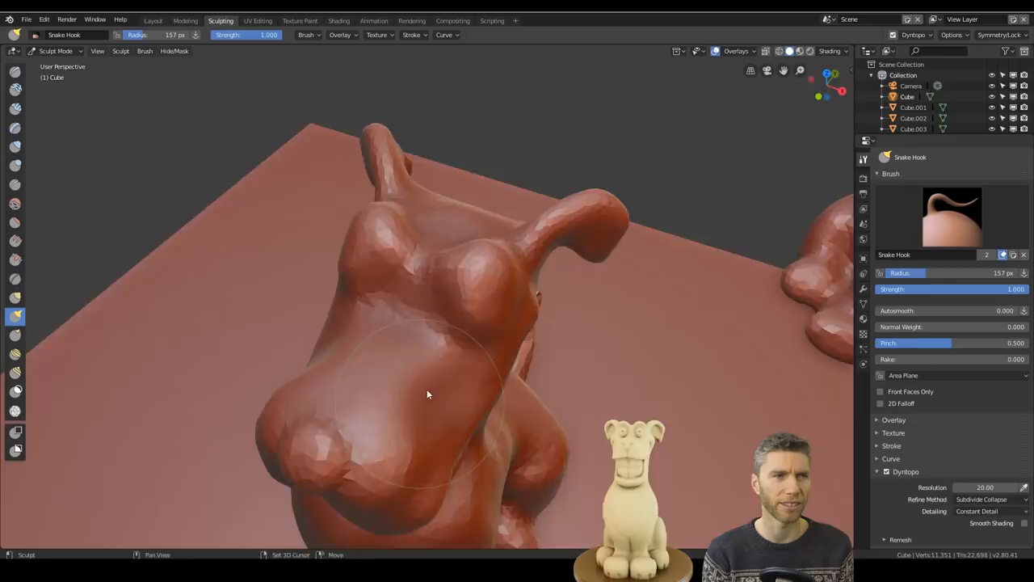
Step: Pull the ears up and out into floppy shapes, then review the row of dog sculpts
left_click_drag(428, 394, 479, 373)
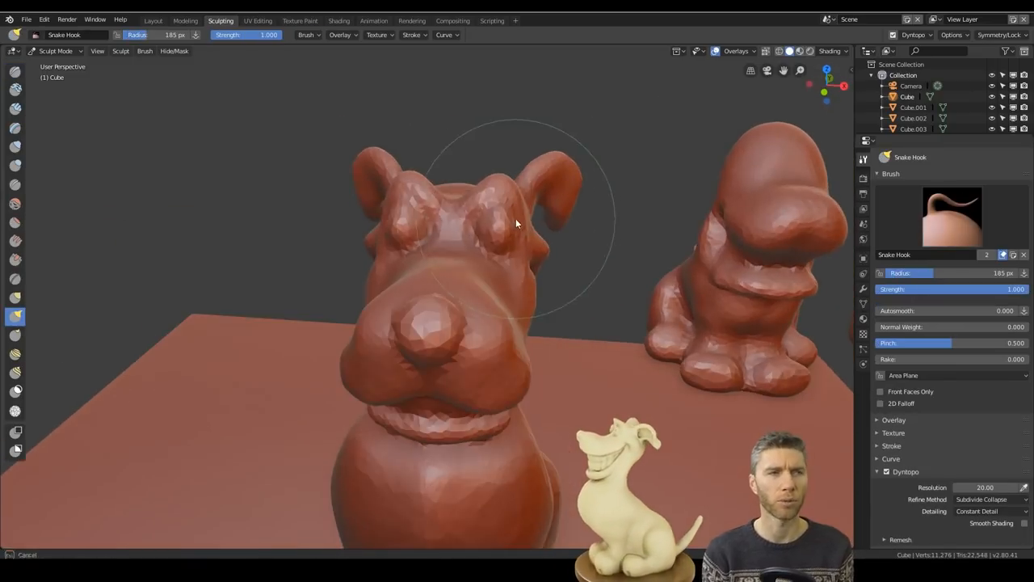
left_click_drag(518, 224, 542, 291)
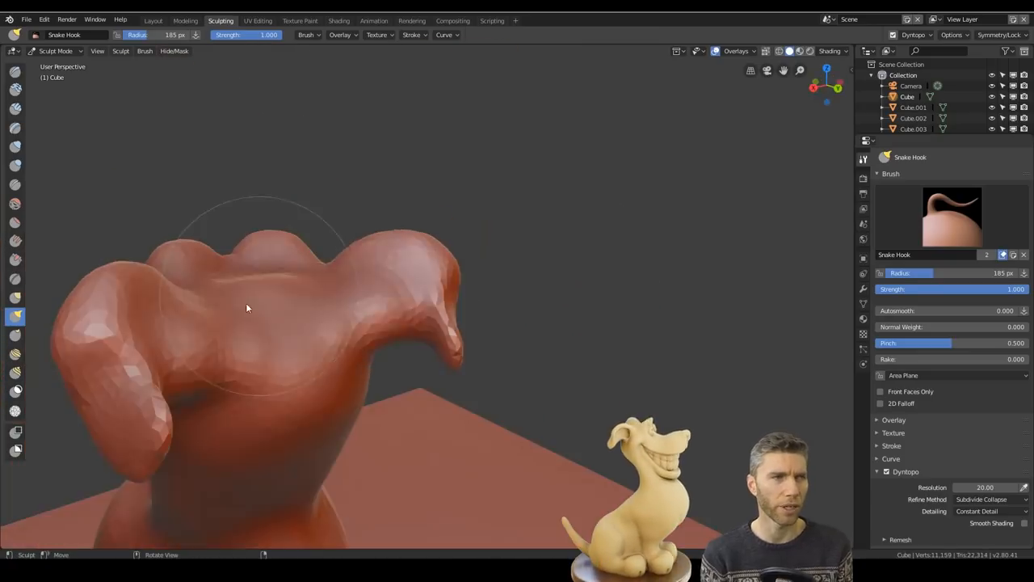
left_click_drag(249, 307, 452, 420)
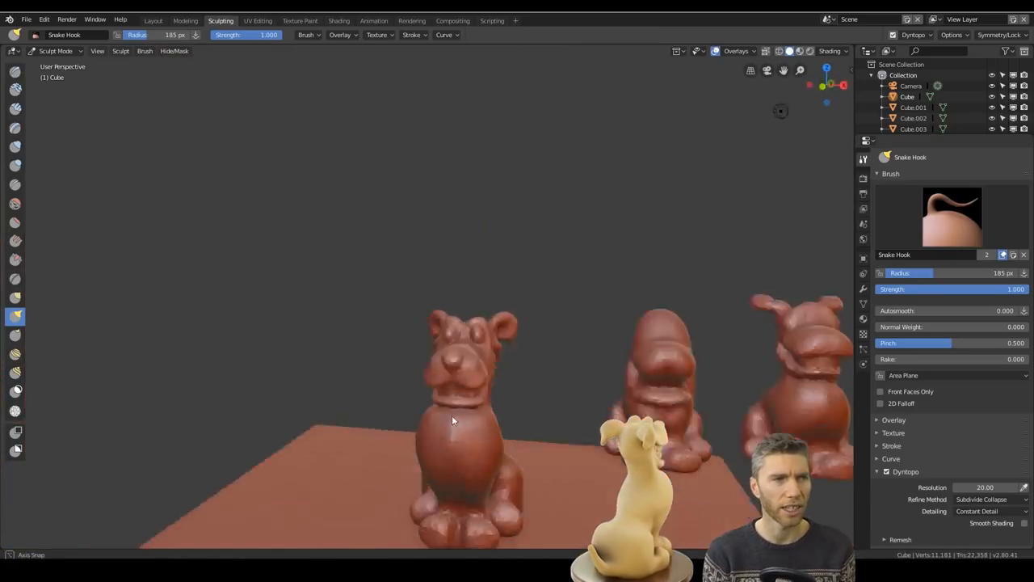
left_click_drag(452, 420, 590, 380)
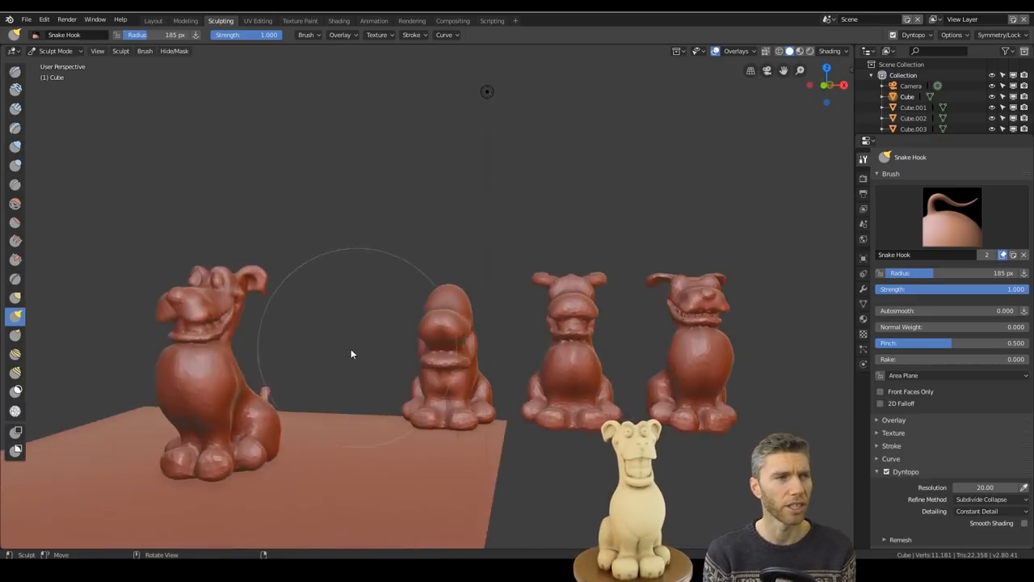
left_click_drag(352, 354, 278, 210)
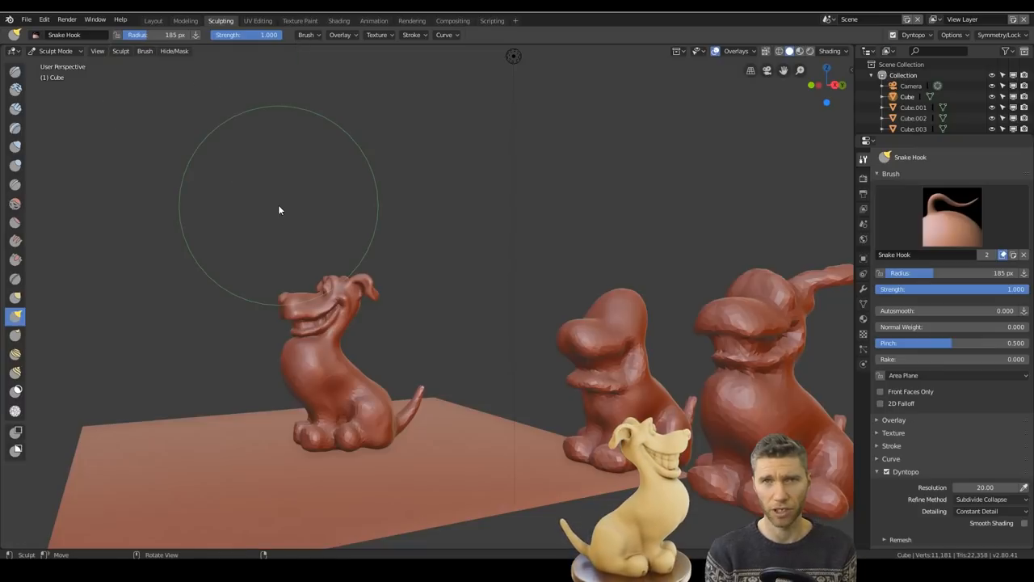
left_click(152, 19)
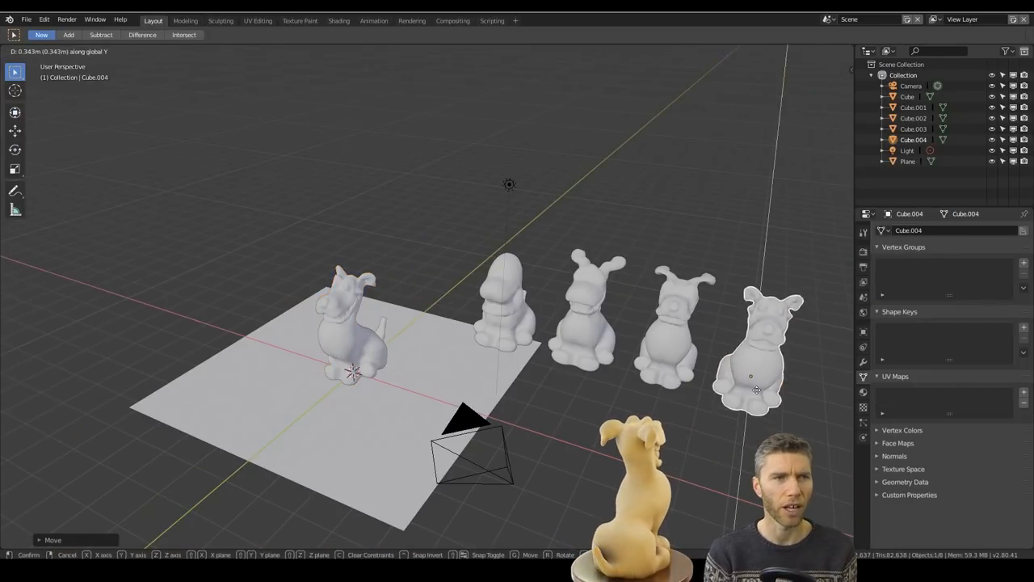
Step: Copy the newest dog to the row's end and inspect the back of its head
left_click(220, 20)
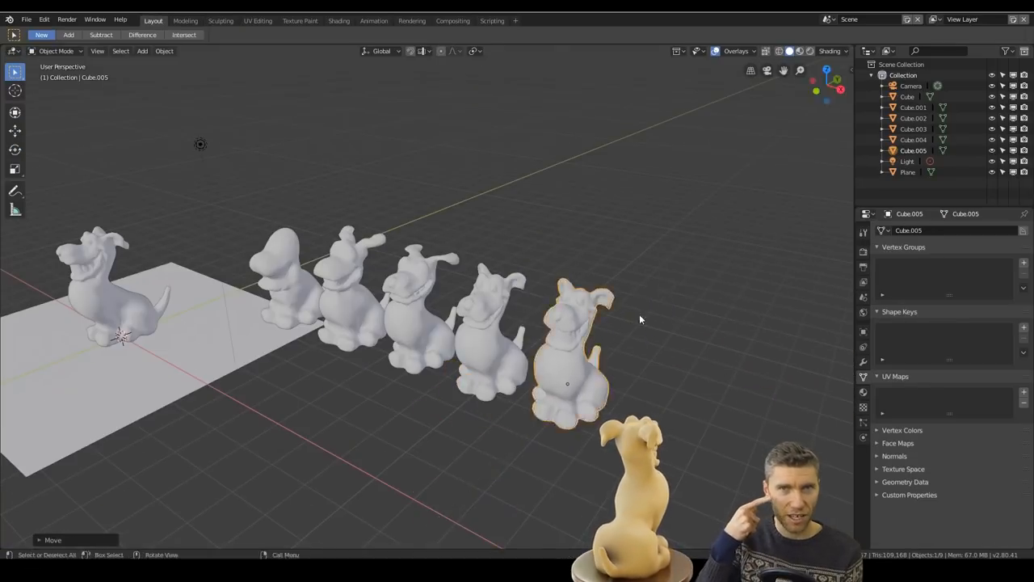
left_click(220, 19)
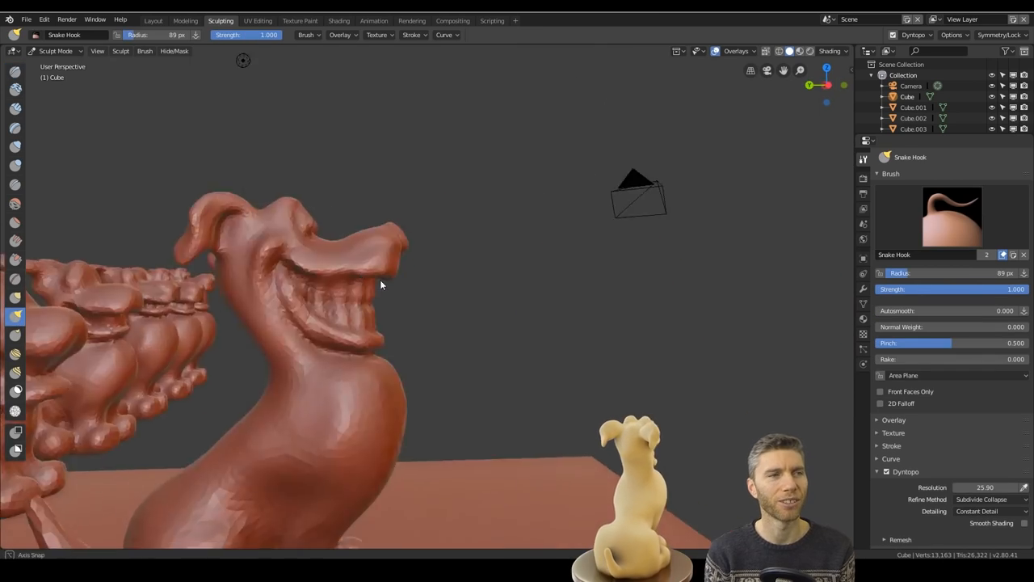
left_click_drag(382, 285, 421, 213)
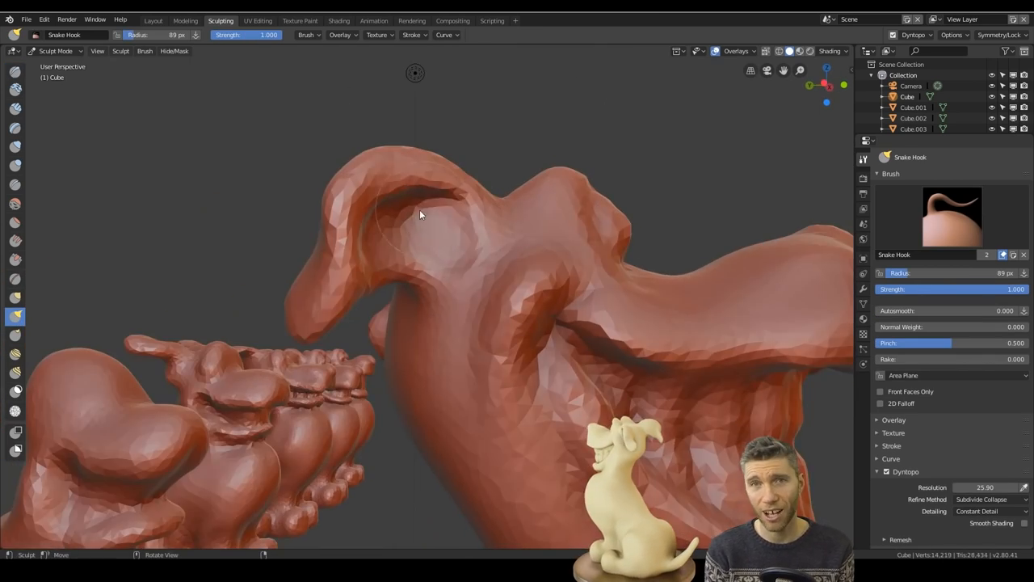
left_click_drag(421, 213, 579, 338)
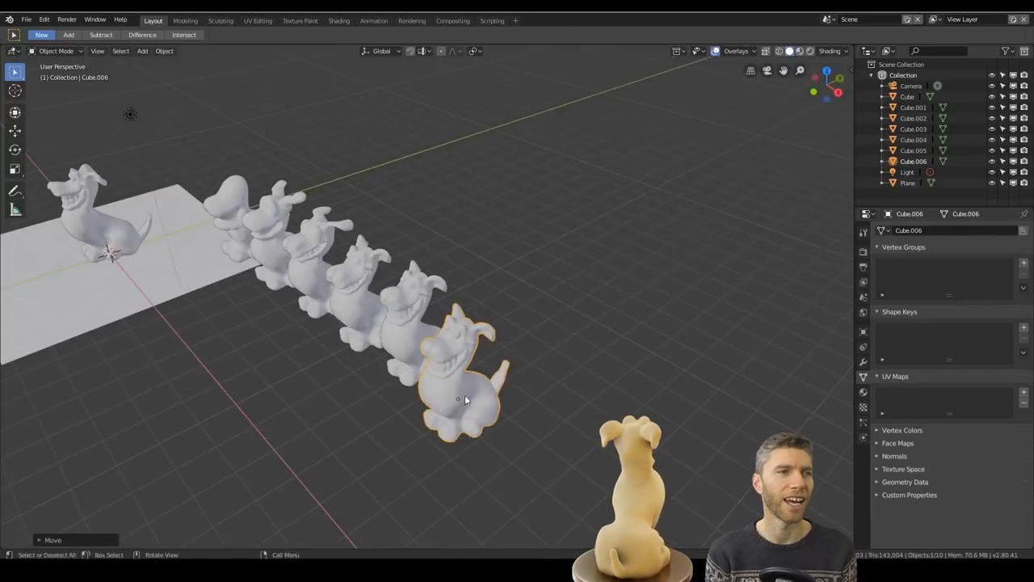
left_click(219, 19)
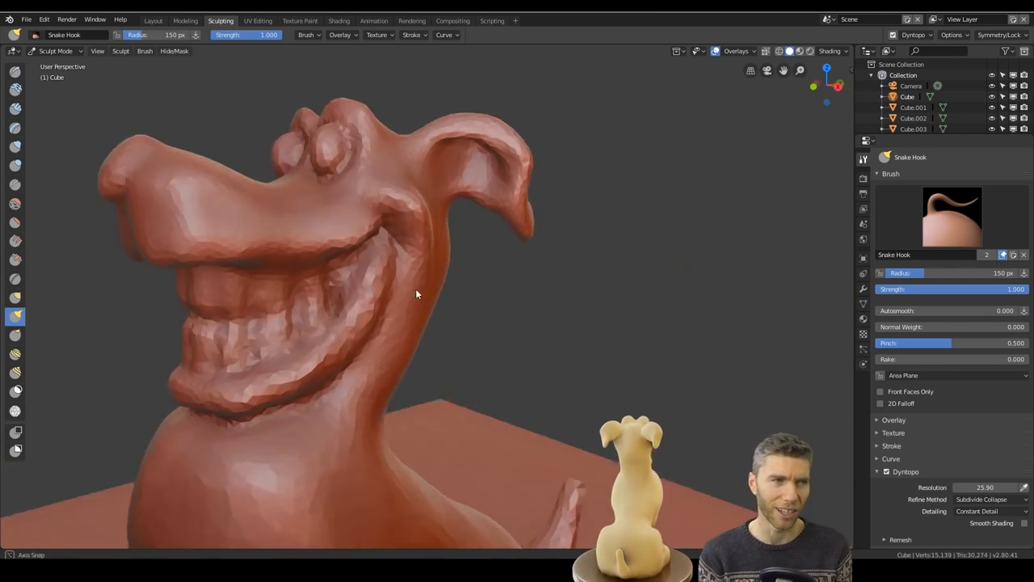
Step: Pull the head into a long snout with a wide toothy grin and floppy ear
left_click_drag(417, 294, 525, 396)
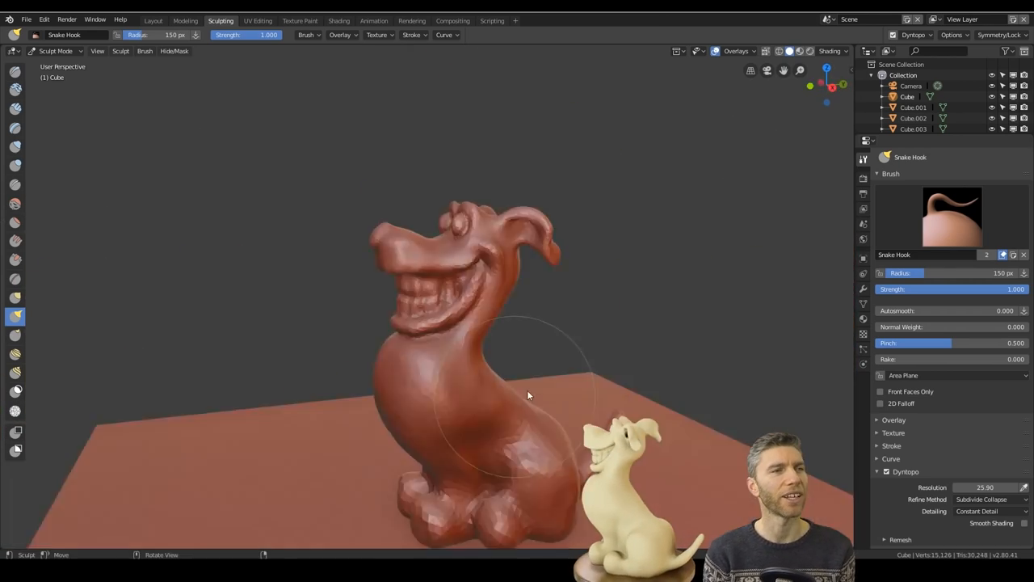
left_click_drag(525, 396, 436, 331)
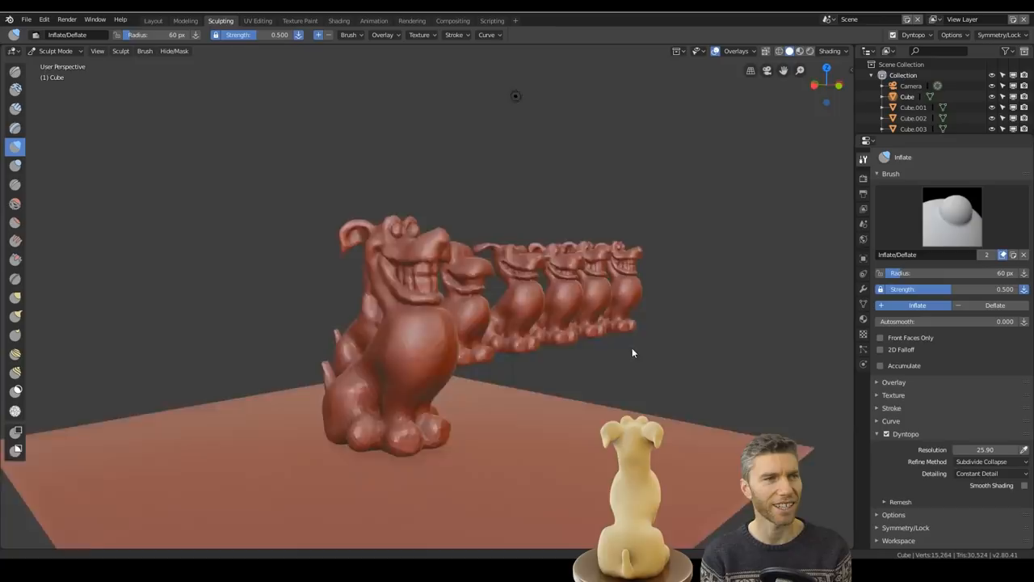
left_click(152, 19)
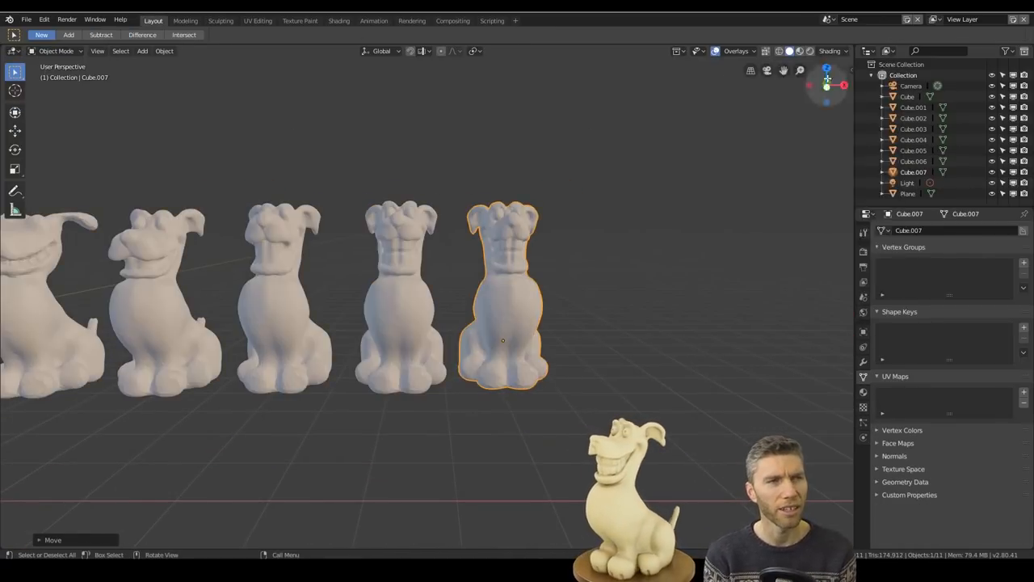
left_click_drag(405, 323, 574, 315)
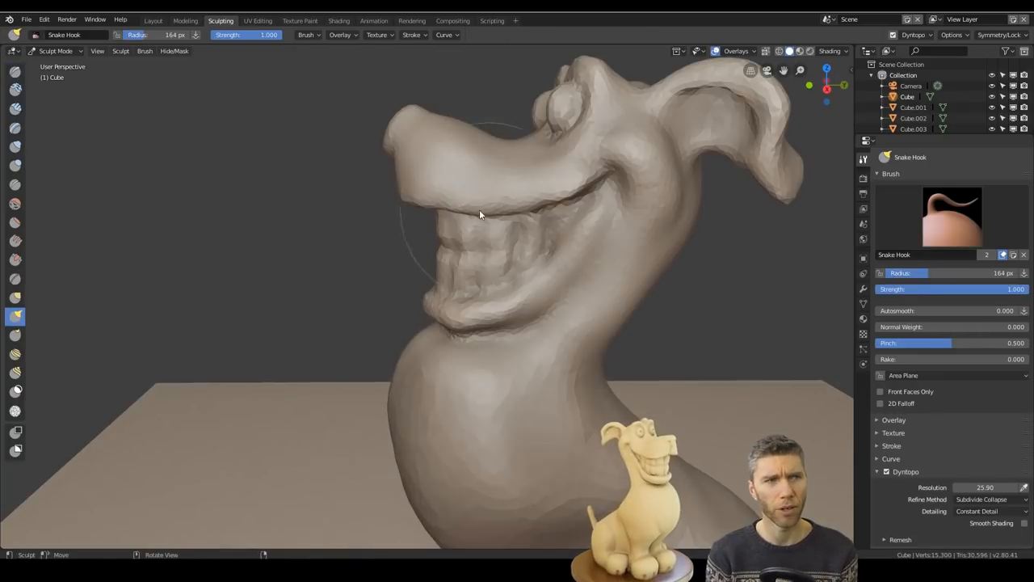
Step: Review the teeth from the front and shape the hind paws into rounded toes
left_click_drag(480, 213, 418, 362)
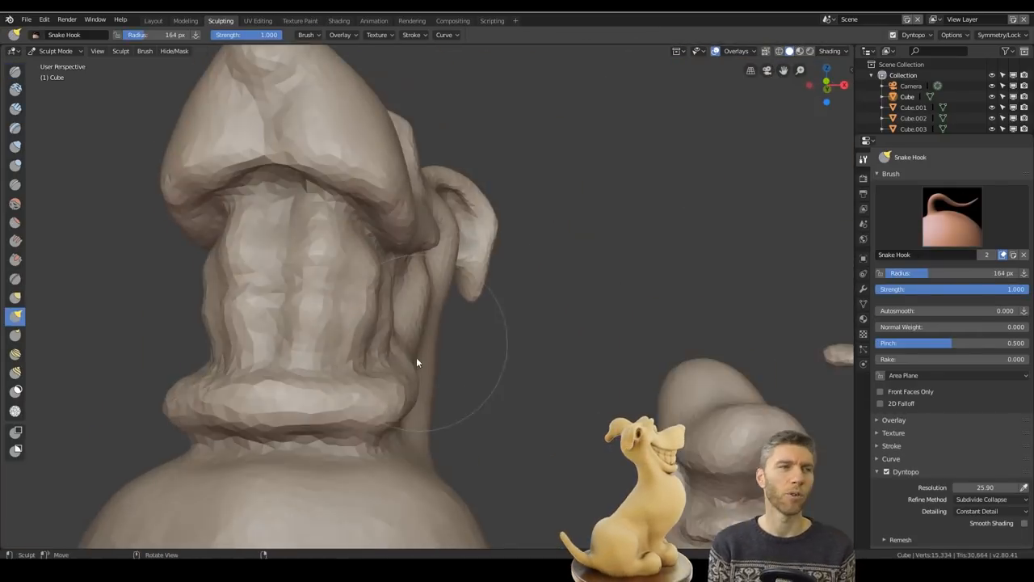
left_click_drag(417, 362, 479, 345)
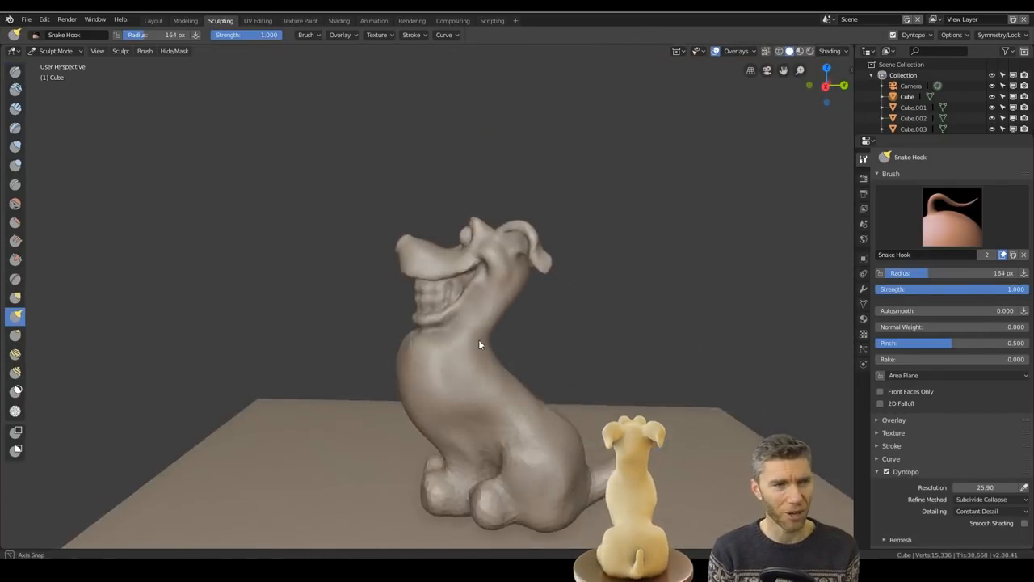
left_click_drag(479, 346, 460, 368)
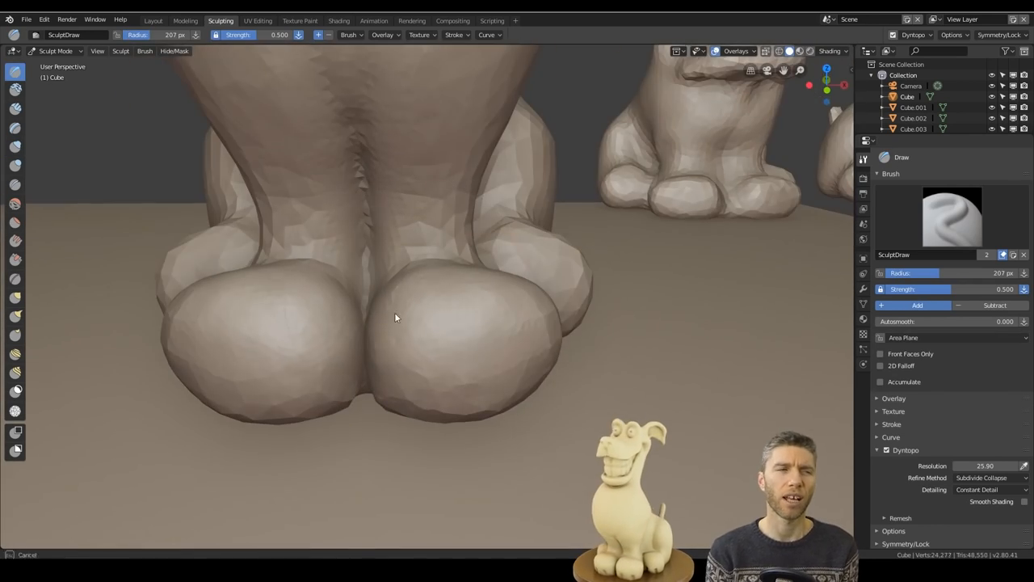
left_click_drag(396, 317, 496, 352)
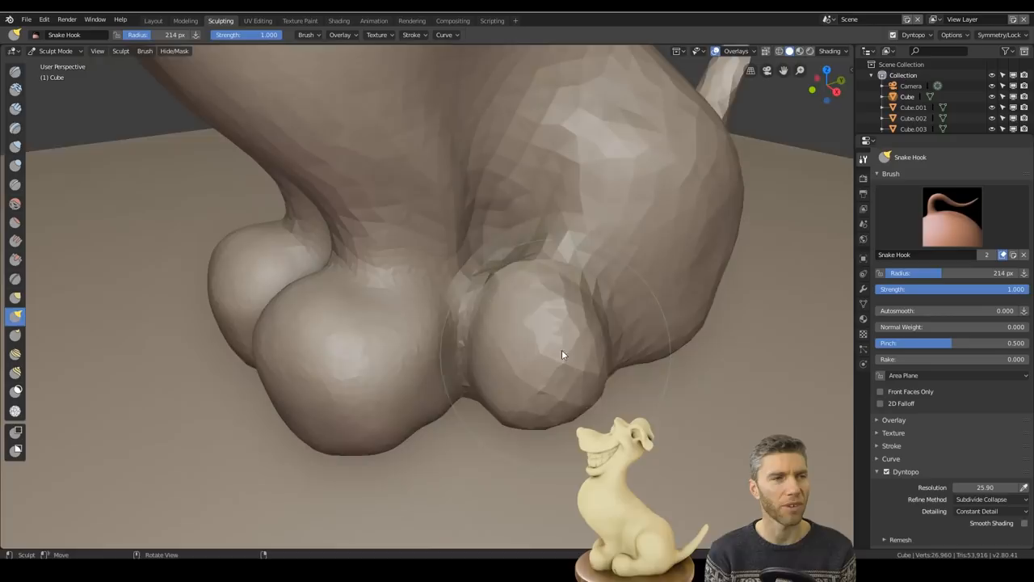
left_click_drag(563, 356, 381, 292)
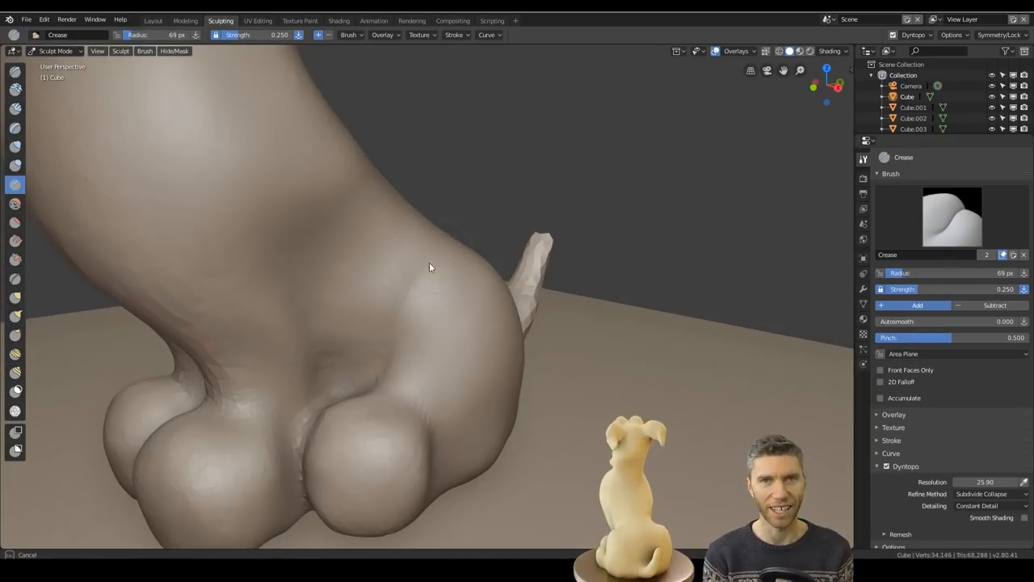
Step: Define the hind haunches, add the tail and crease between the toes and teeth
left_click_drag(430, 267, 553, 479)
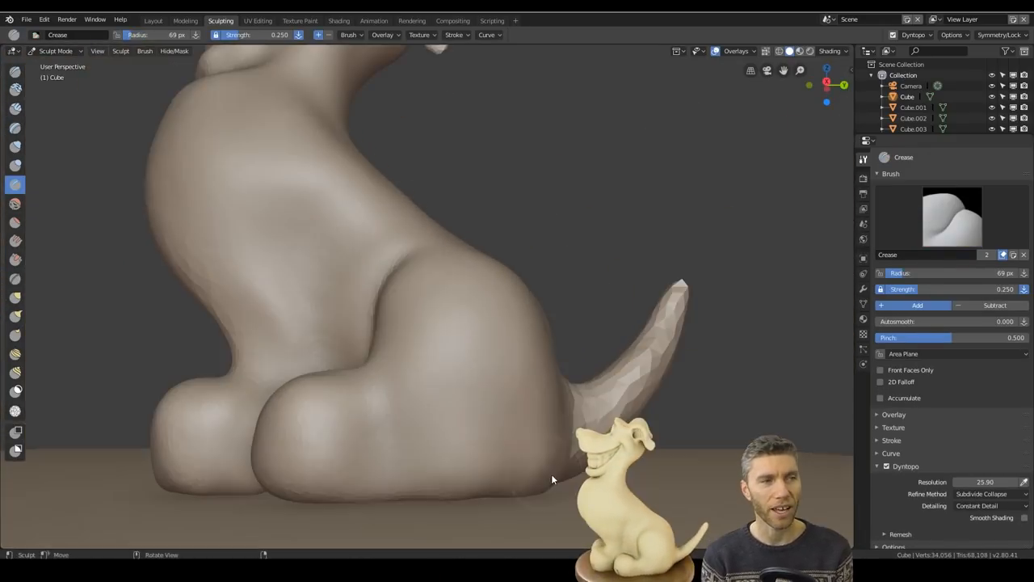
left_click_drag(553, 479, 463, 208)
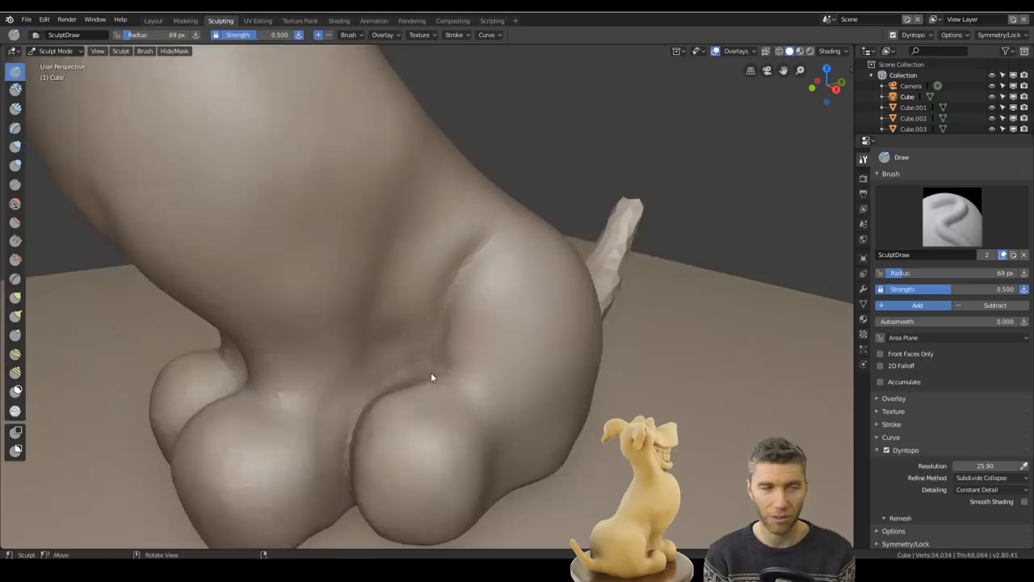
left_click_drag(433, 378, 601, 398)
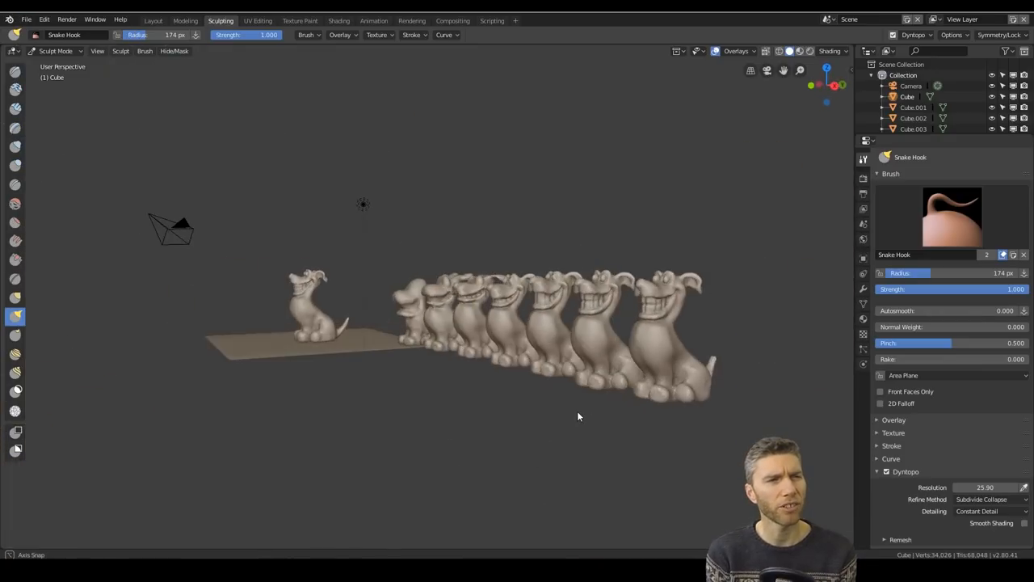
left_click_drag(579, 417, 534, 288)
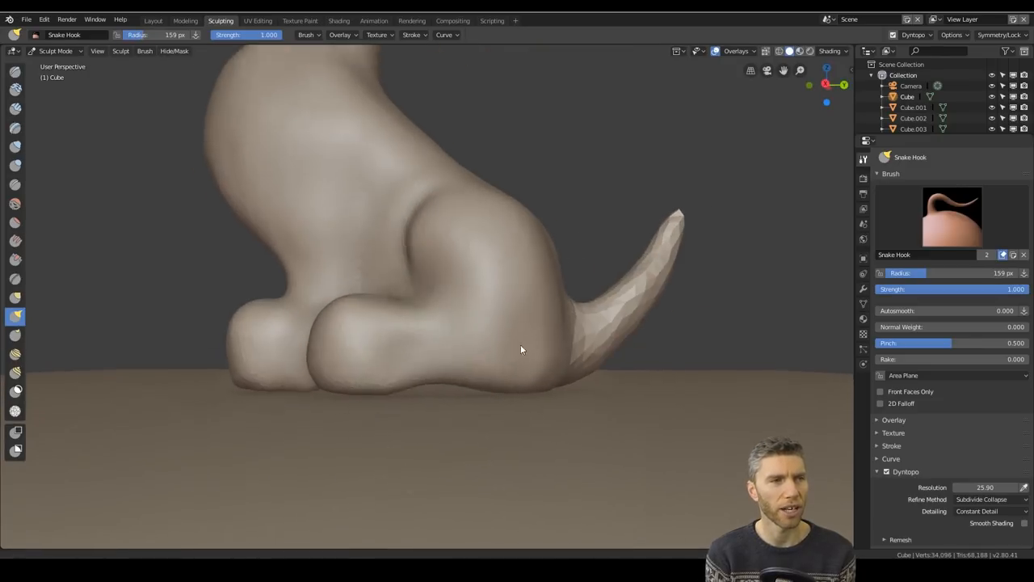
left_click_drag(520, 349, 483, 347)
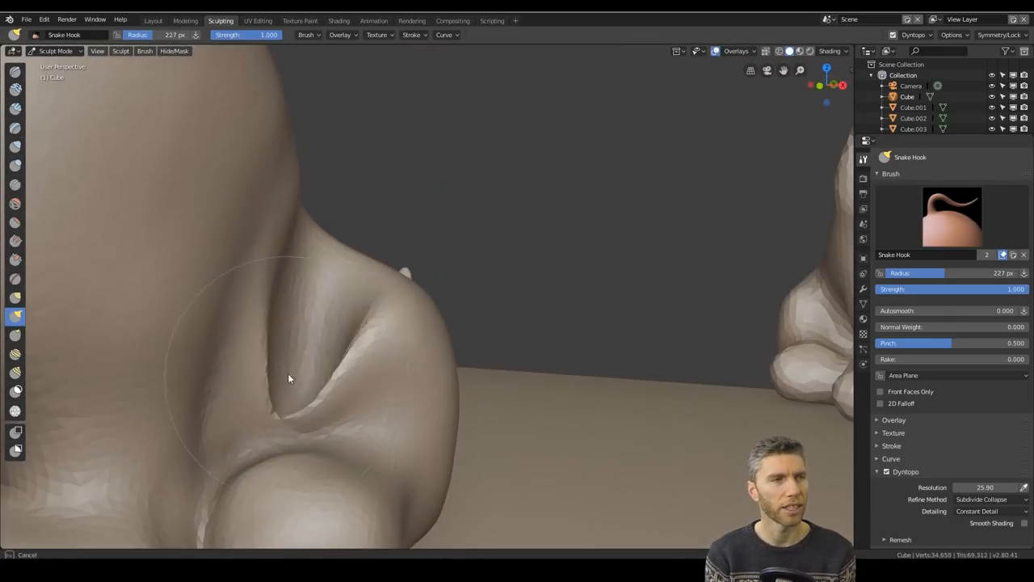
left_click_drag(291, 380, 456, 351)
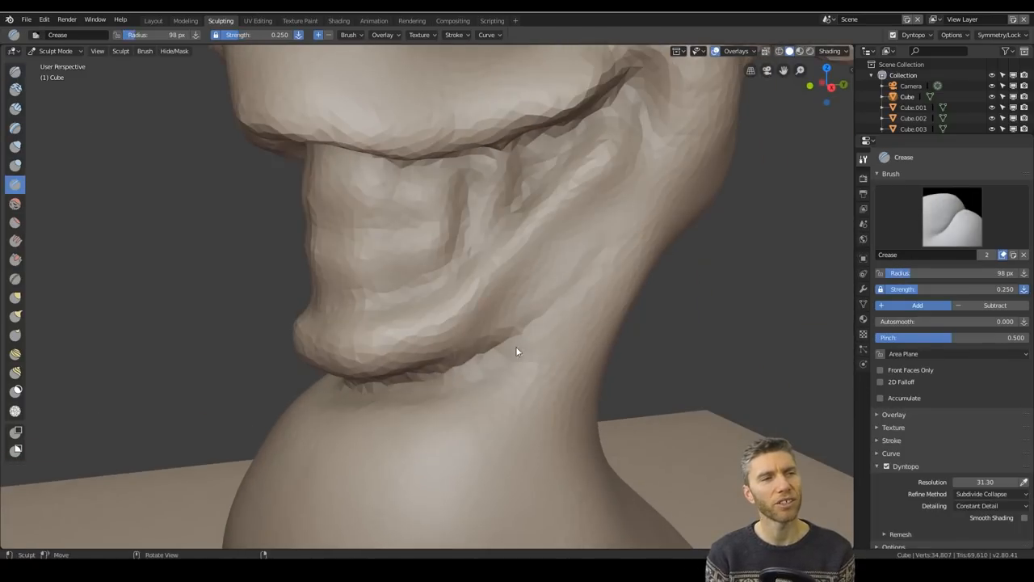
Step: Detail the individual teeth and sculpt the eyes, brows and ears with the Draw brush
left_click_drag(517, 352, 440, 408)
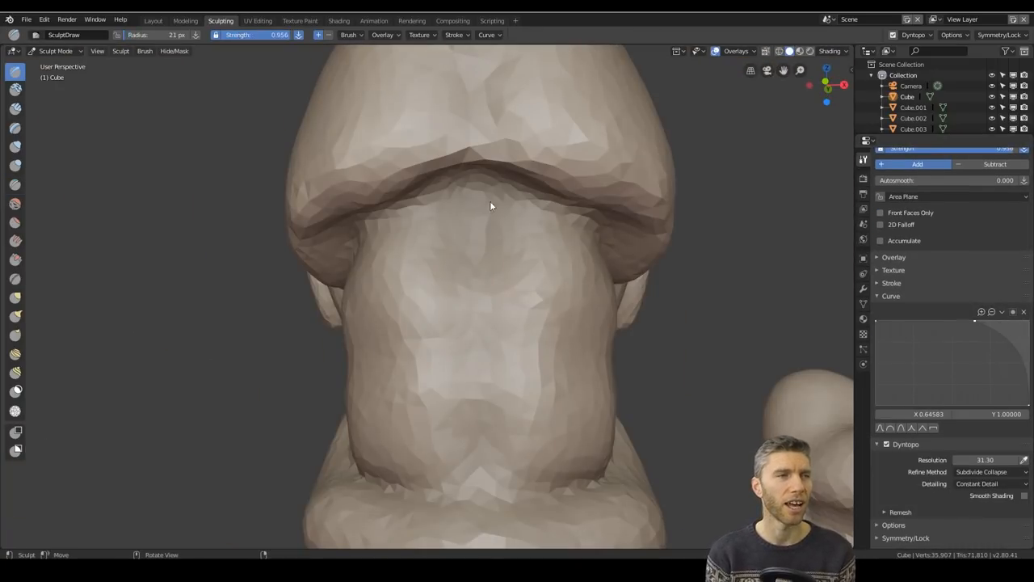
left_click_drag(488, 207, 579, 236)
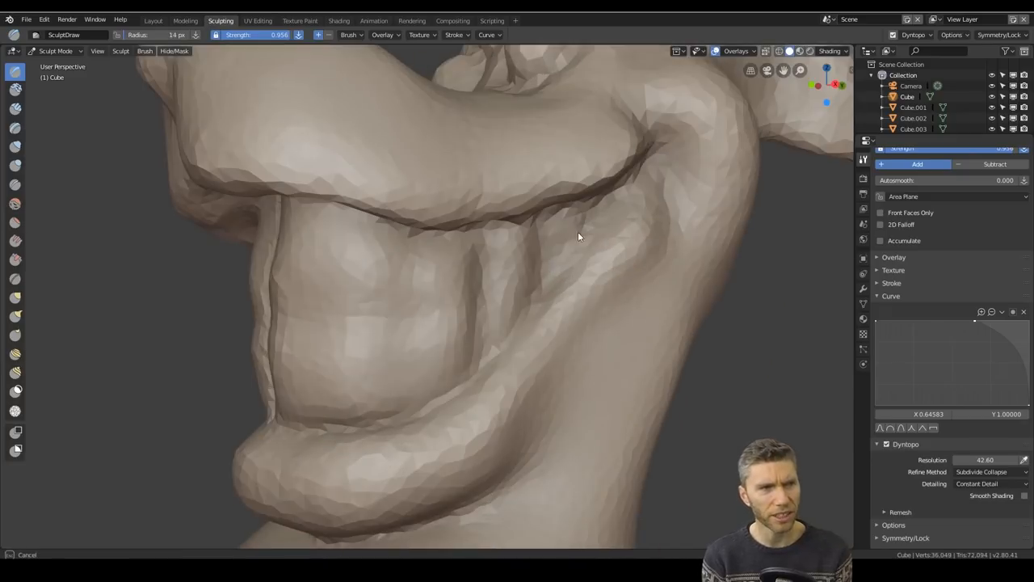
left_click_drag(578, 236, 498, 426)
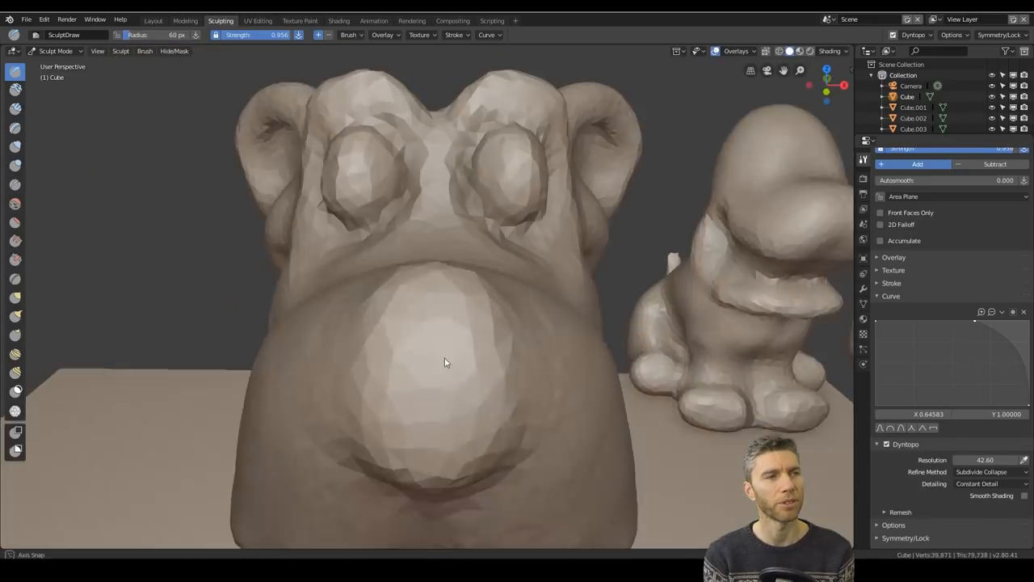
left_click_drag(444, 364, 339, 388)
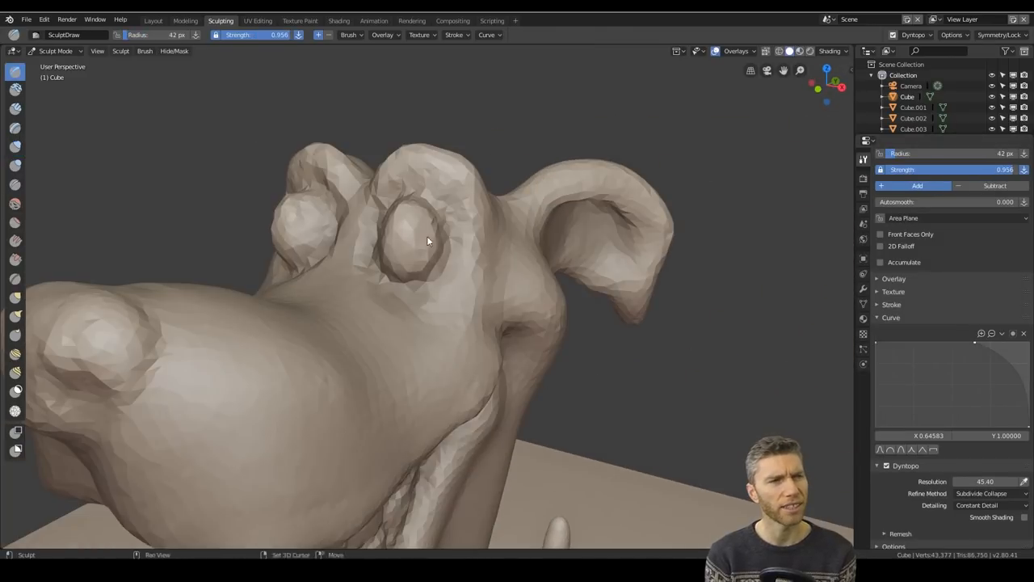
left_click_drag(404, 243, 364, 275)
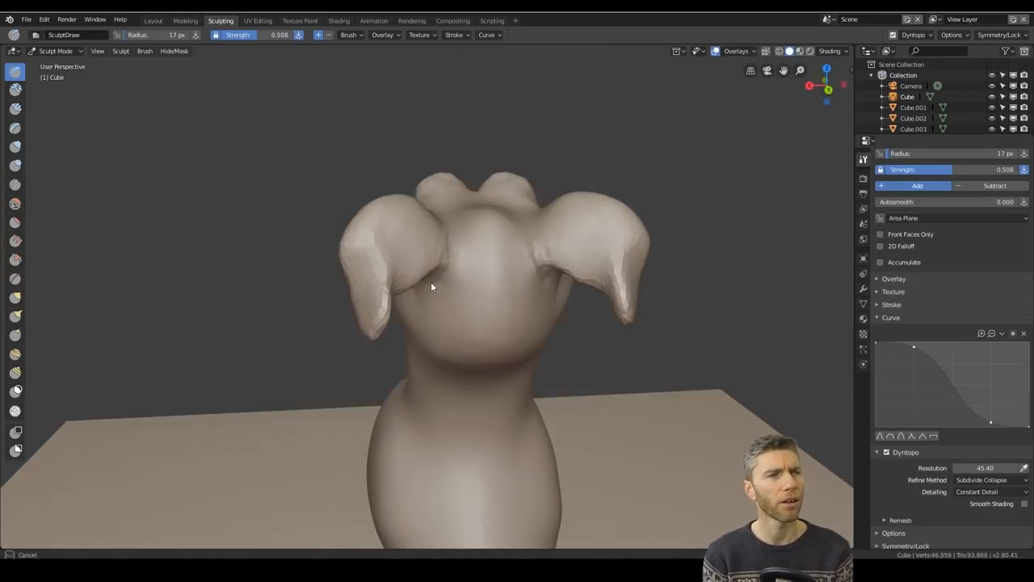
left_click_drag(429, 287, 404, 304)
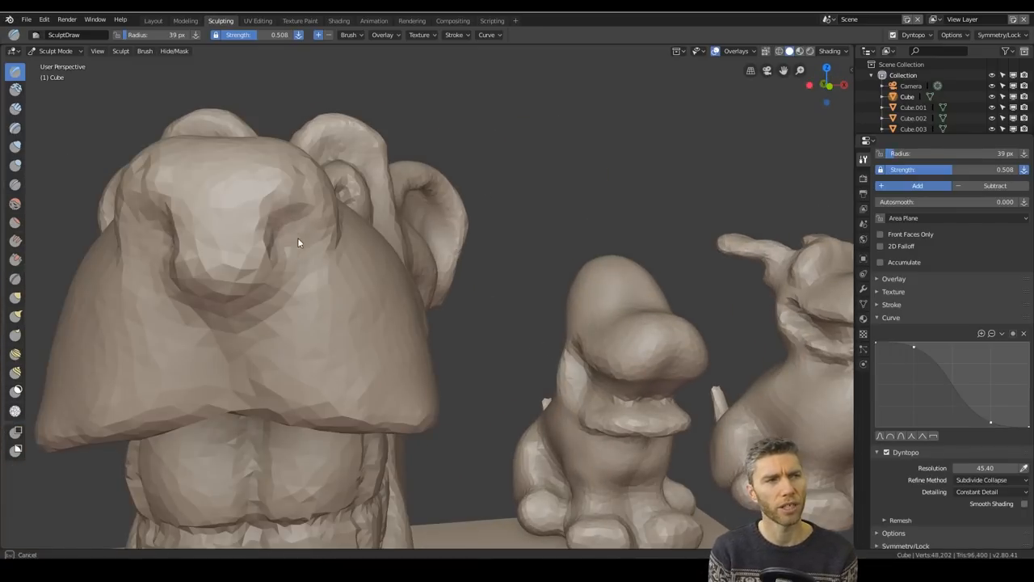
left_click_drag(323, 243, 380, 393)
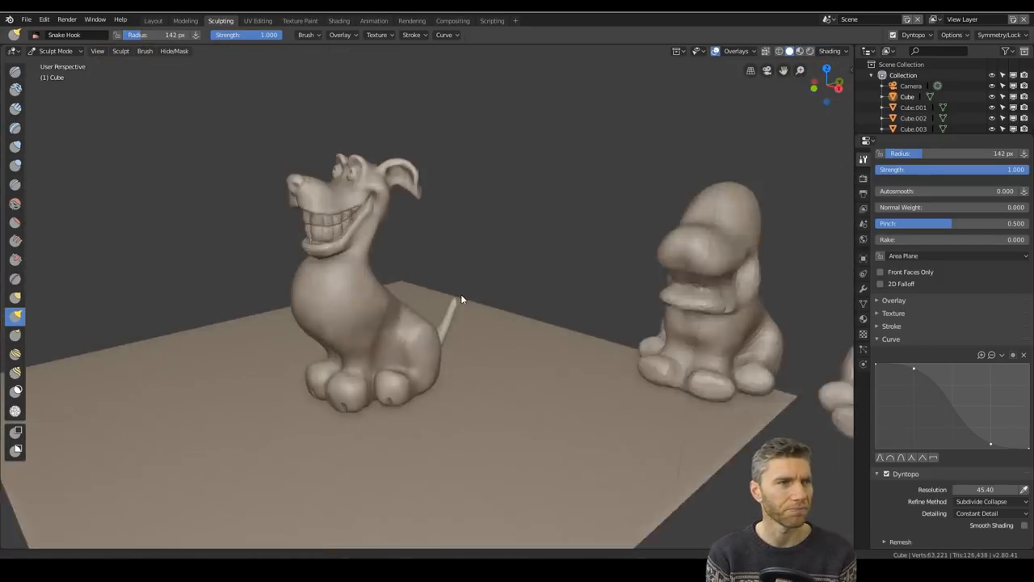
Step: Tidy the hind paws and leg creases with Snake Hook and Crease
left_click_drag(461, 299, 356, 306)
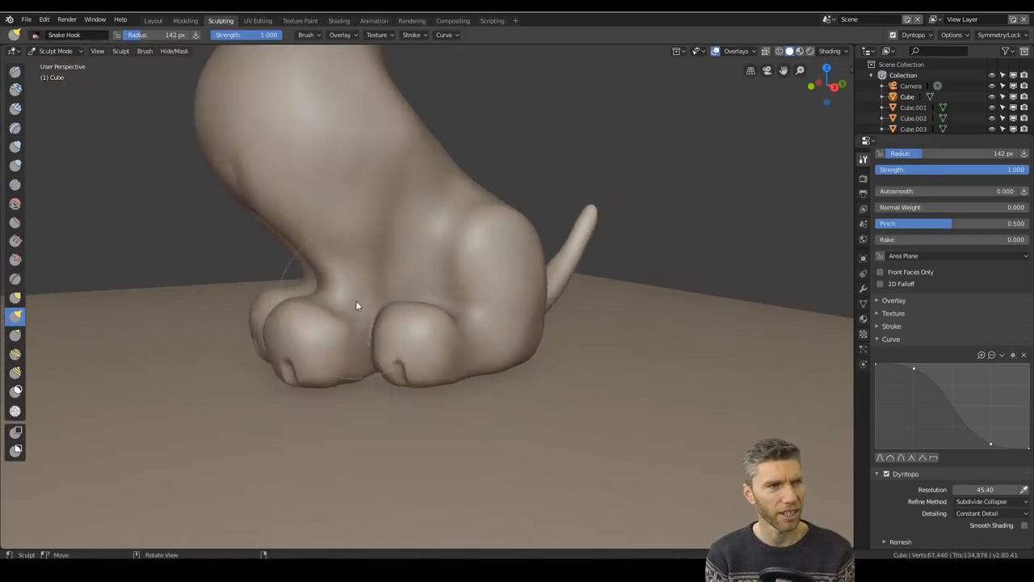
left_click(14, 184)
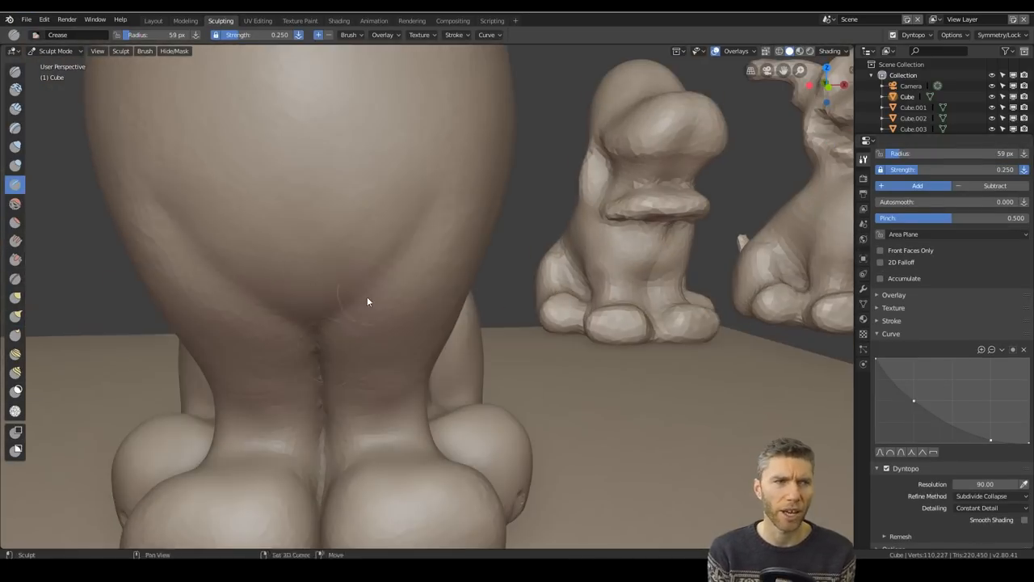
left_click(14, 278)
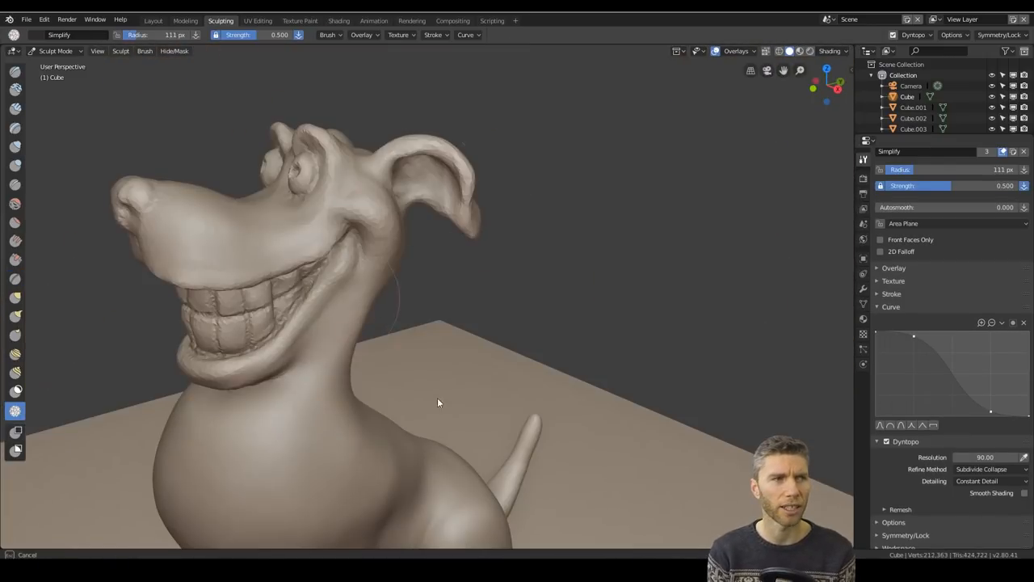
Step: Even out lumpy areas on the back of the head and chest with the Simplify brush
left_click_drag(436, 403, 271, 249)
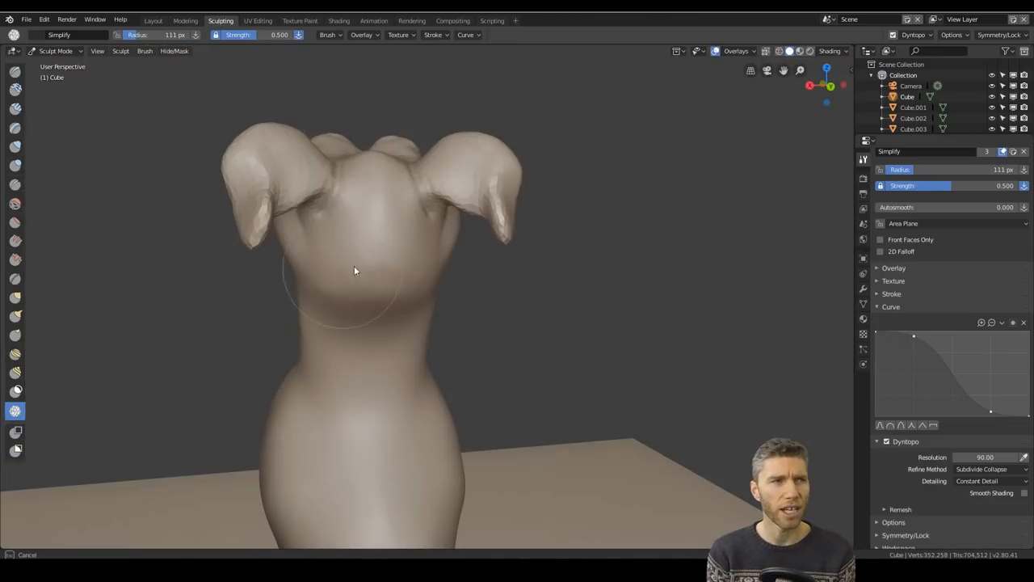
left_click_drag(354, 272, 391, 323)
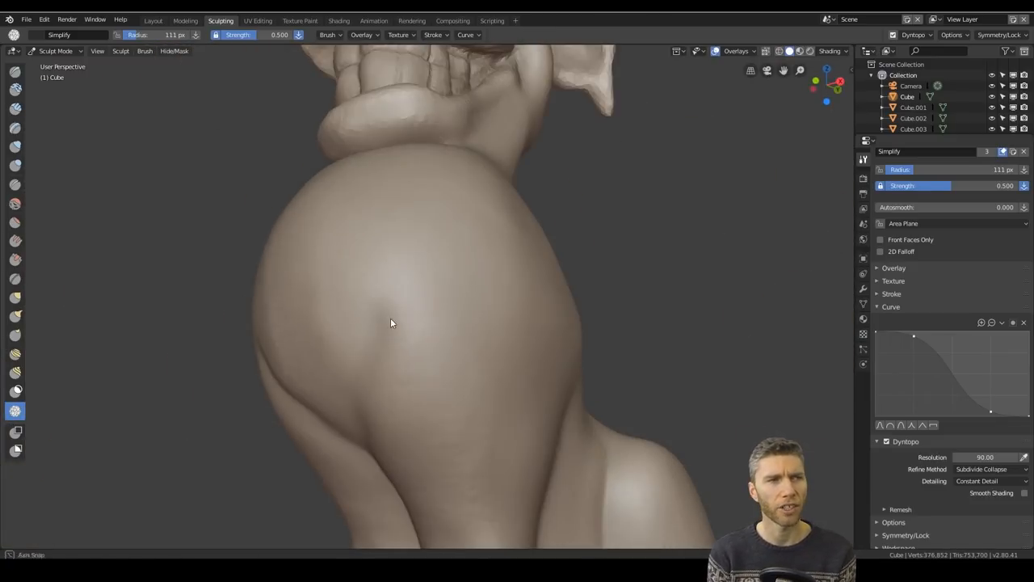
left_click_drag(391, 323, 443, 388)
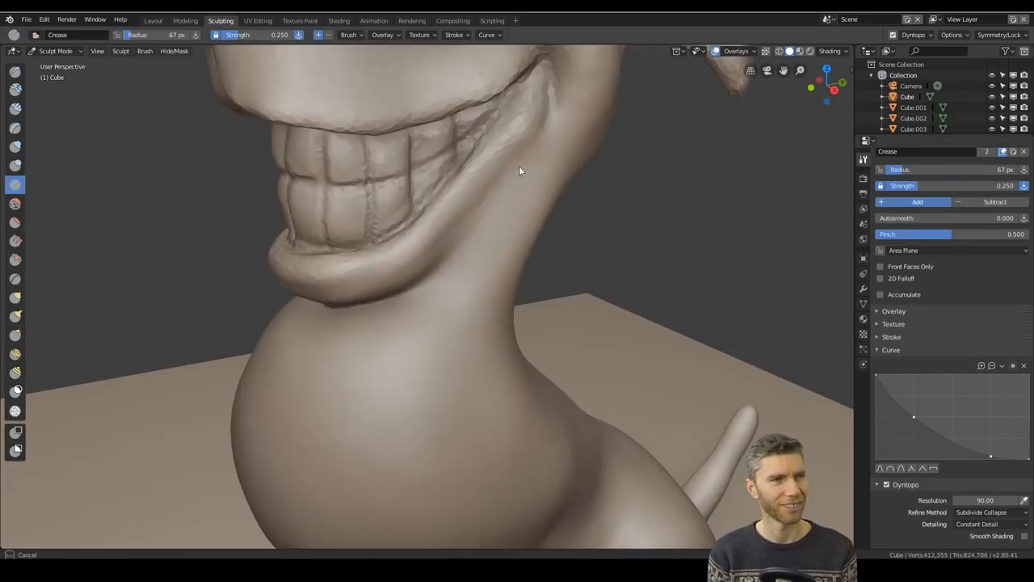
Step: Crease the gaps between the teeth and build up the upper and lower tooth shapes
left_click_drag(520, 172, 511, 244)
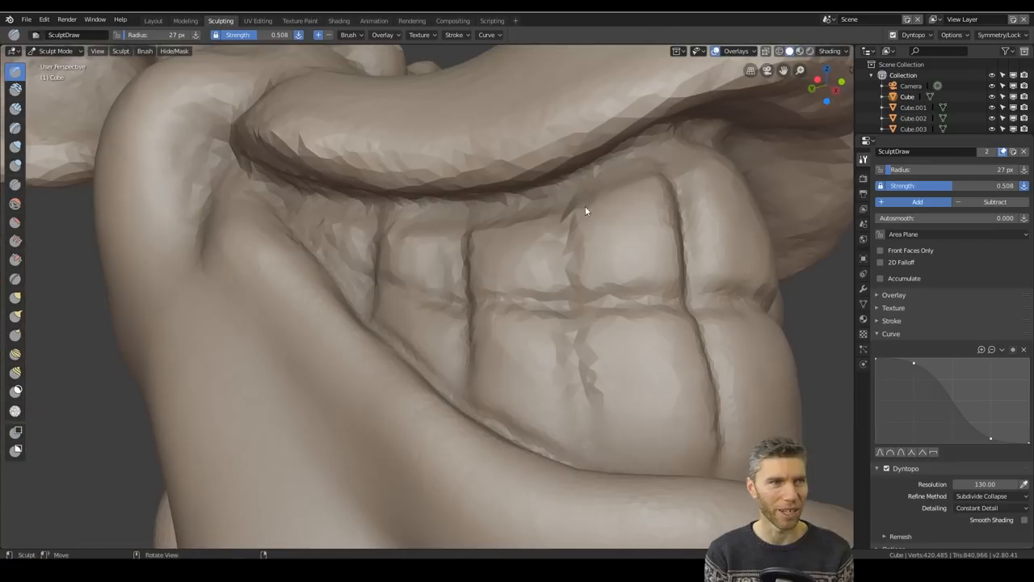
left_click_drag(585, 212, 336, 159)
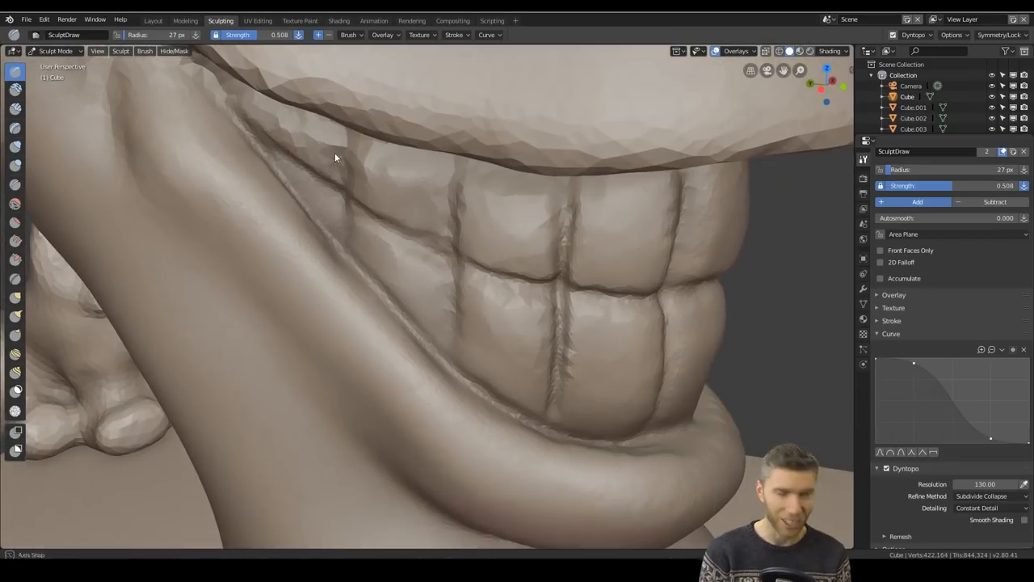
left_click_drag(336, 158, 544, 254)
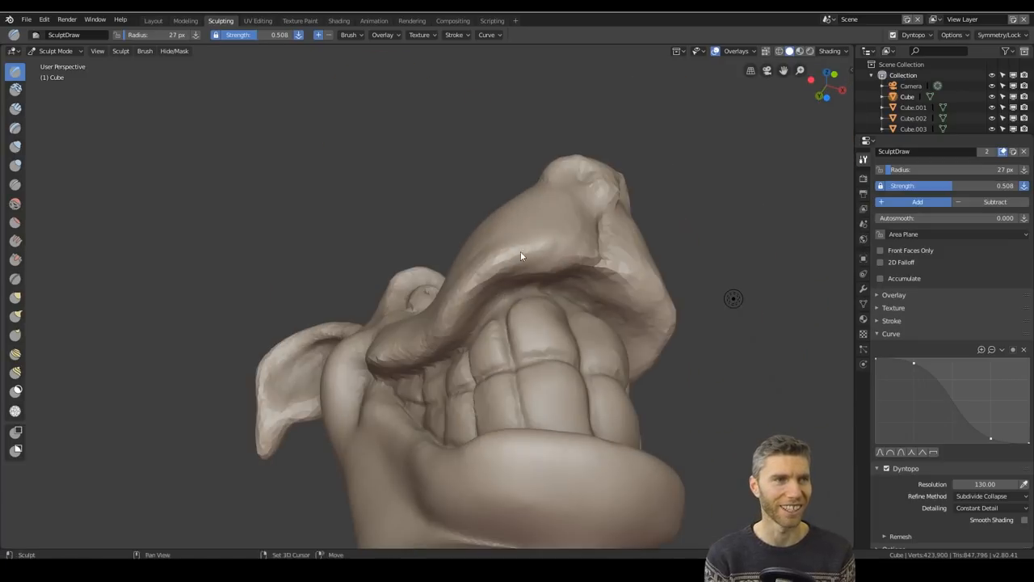
left_click_drag(521, 257, 594, 325)
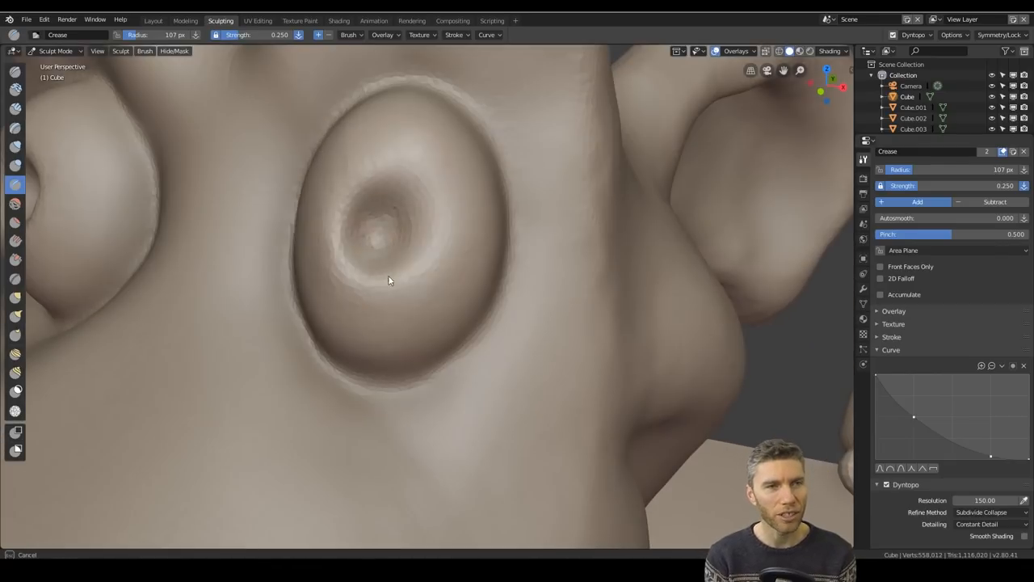
Step: Press small nostril dents into the nose and save the file
left_click_drag(404, 283, 315, 245)
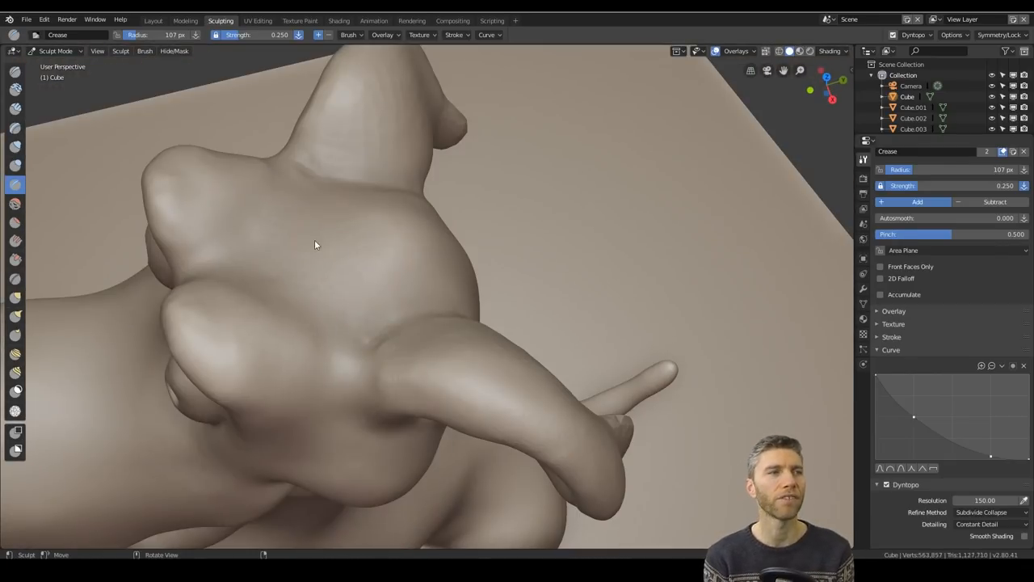
left_click_drag(315, 245, 421, 303)
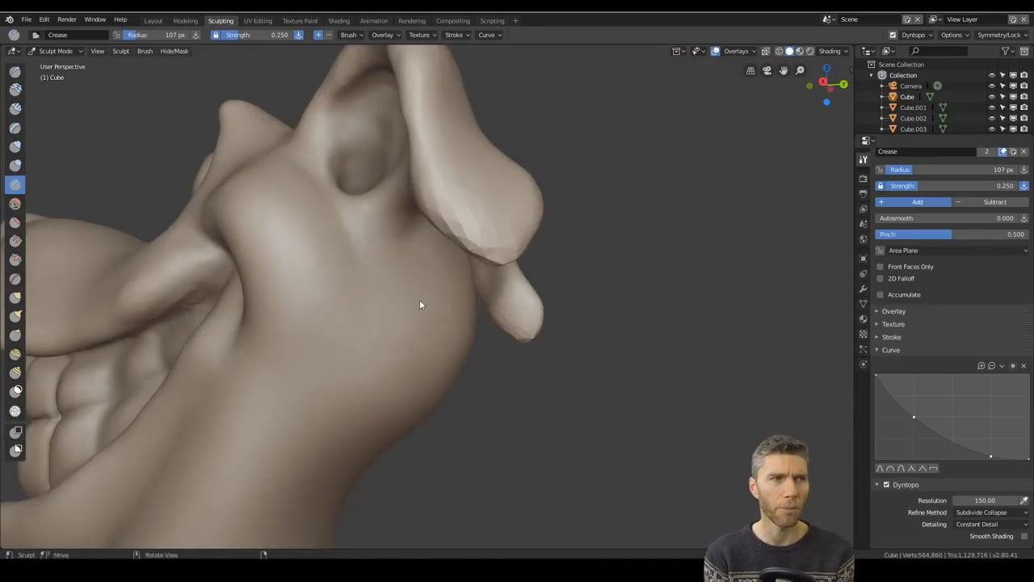
left_click_drag(420, 304, 494, 438)
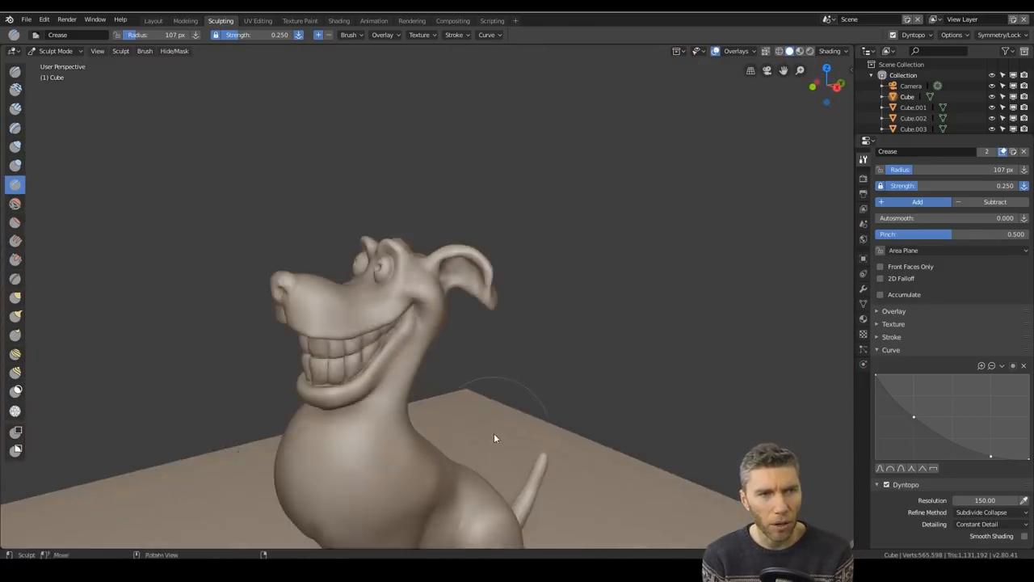
left_click_drag(495, 438, 574, 330)
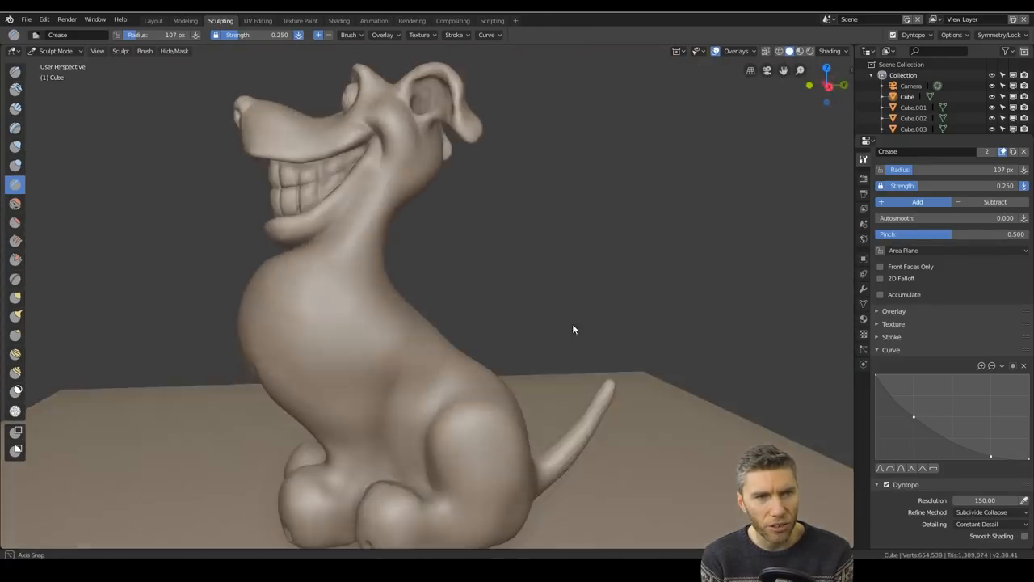
left_click_drag(573, 329, 537, 397)
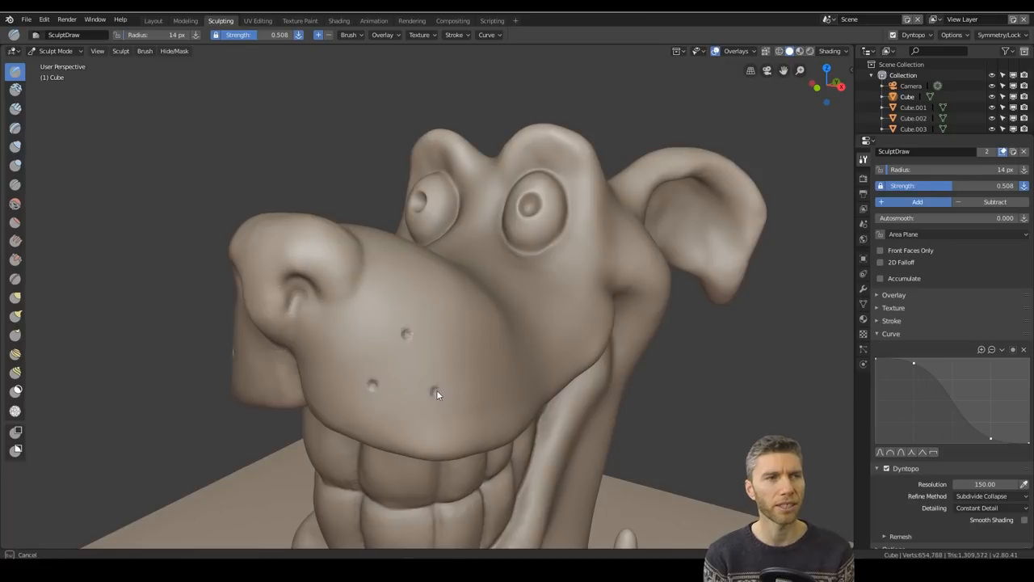
scroll("down", 3)
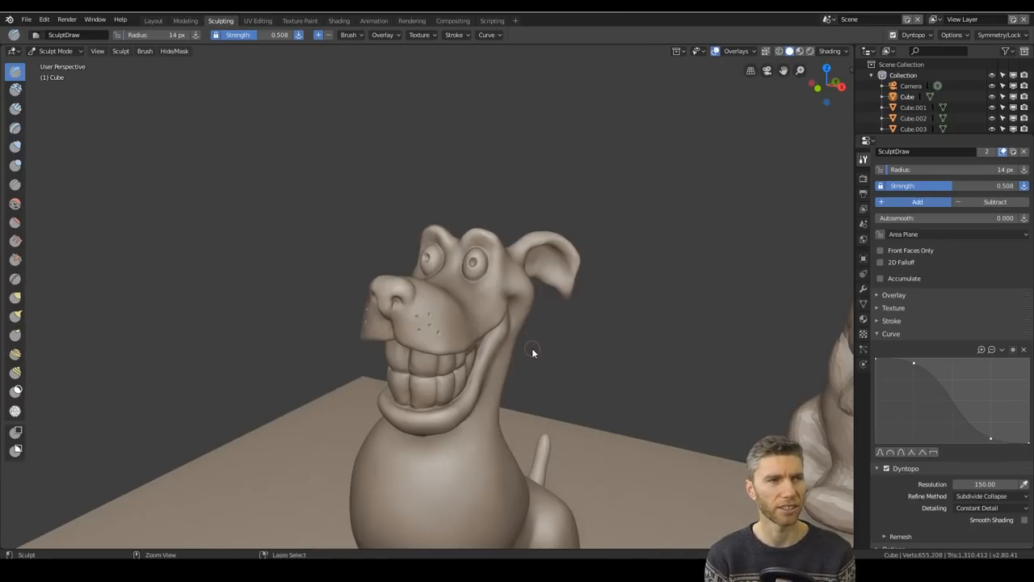
key("ctrl+s")
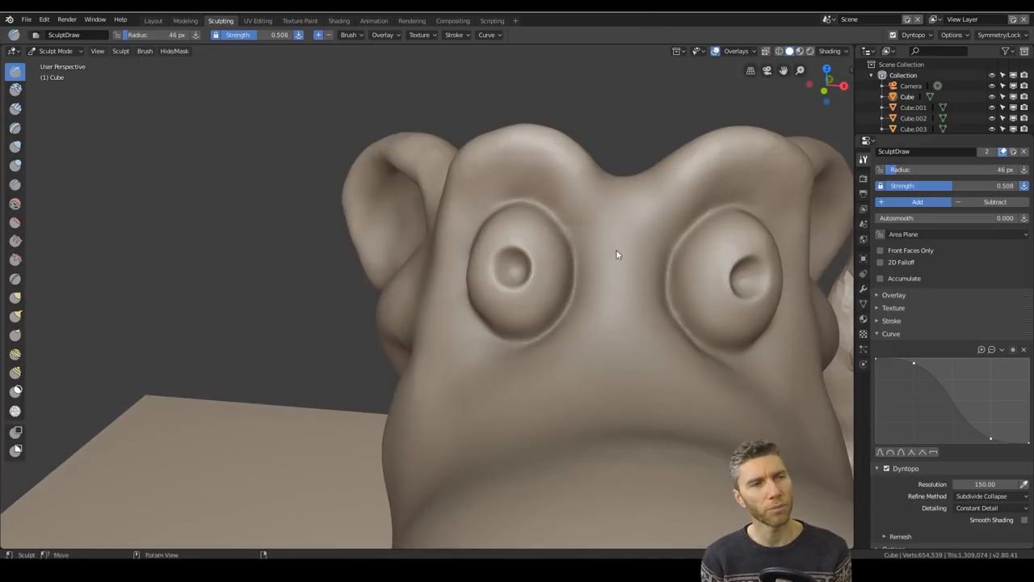
Step: Sculpt around the eyes and carve a deep V-shaped crease down the chest
left_click_drag(618, 256, 531, 386)
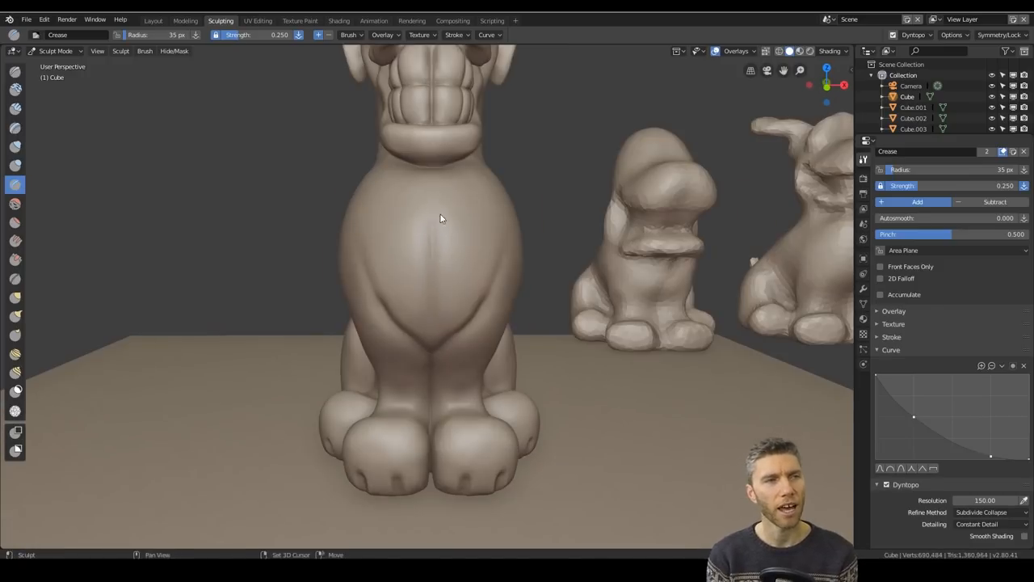
left_click_drag(440, 218, 491, 420)
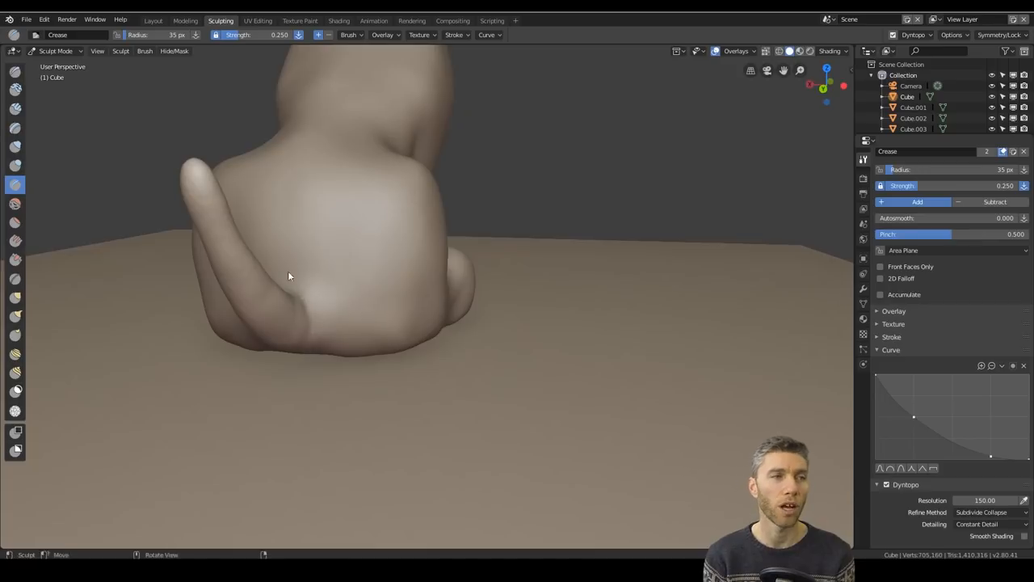
left_click_drag(290, 276, 493, 170)
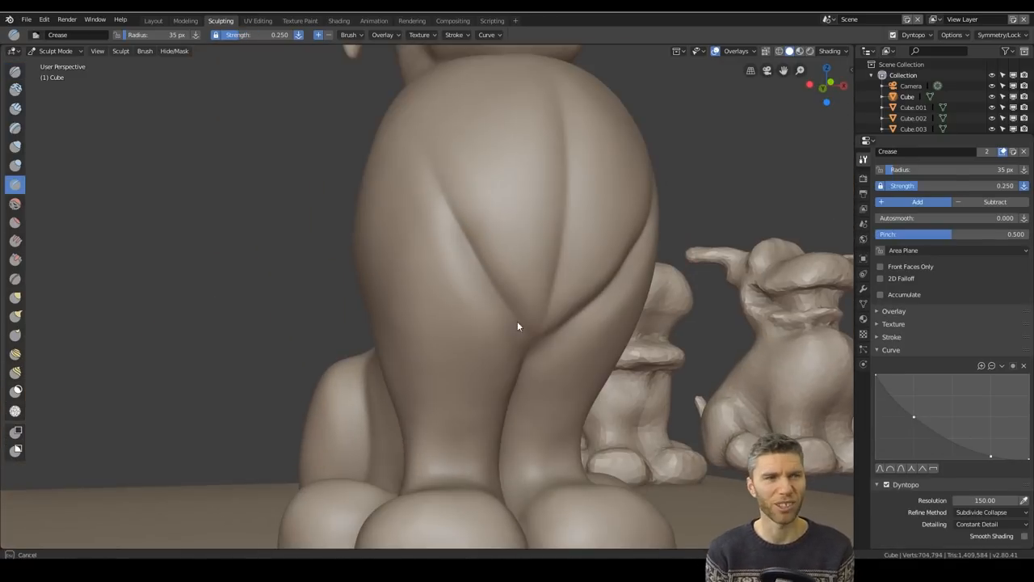
left_click_drag(517, 327, 498, 208)
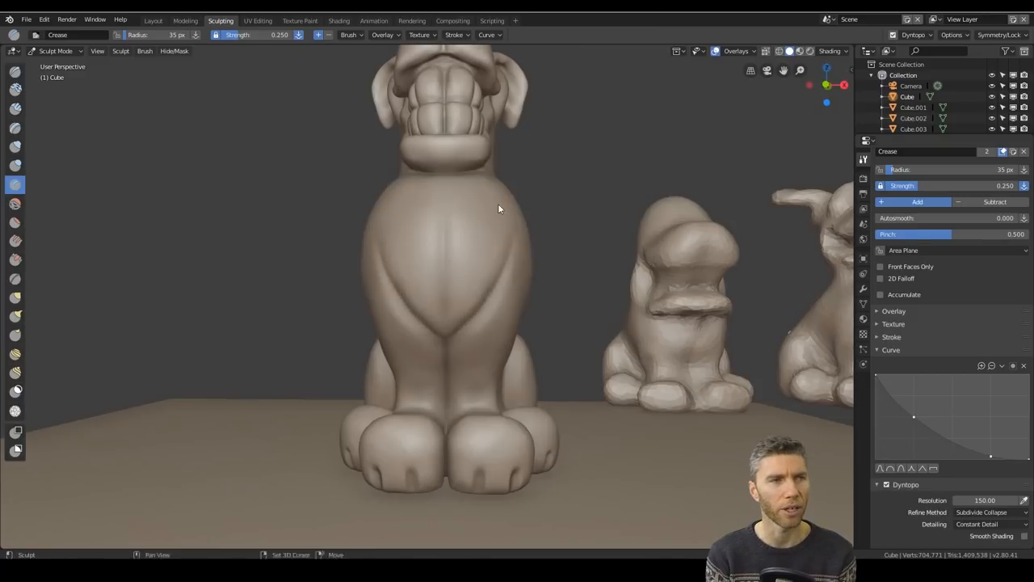
left_click_drag(498, 208, 530, 410)
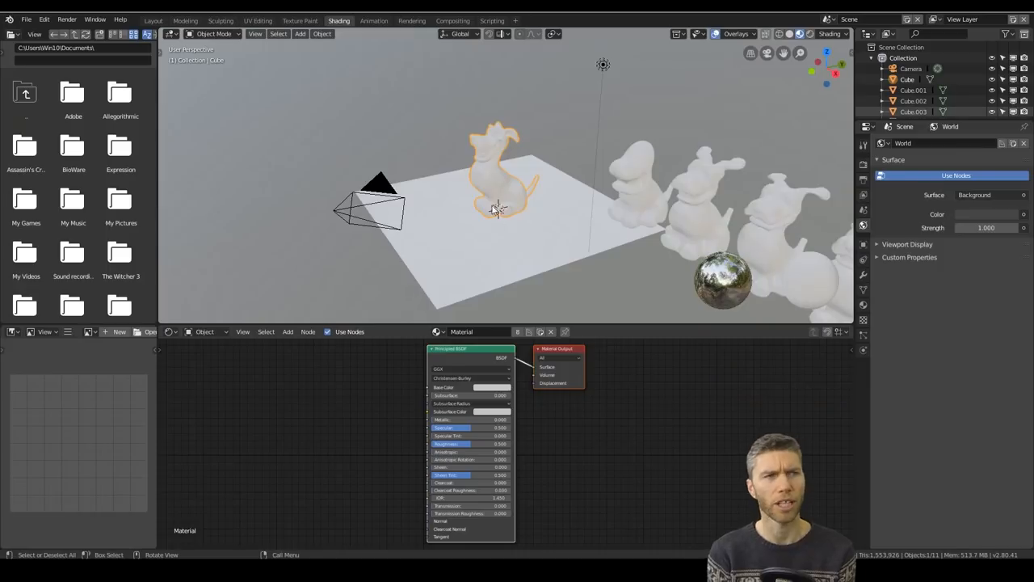
Step: Move the row of older dog copies into their own collection and bring up the Open Image browser
left_click(864, 142)
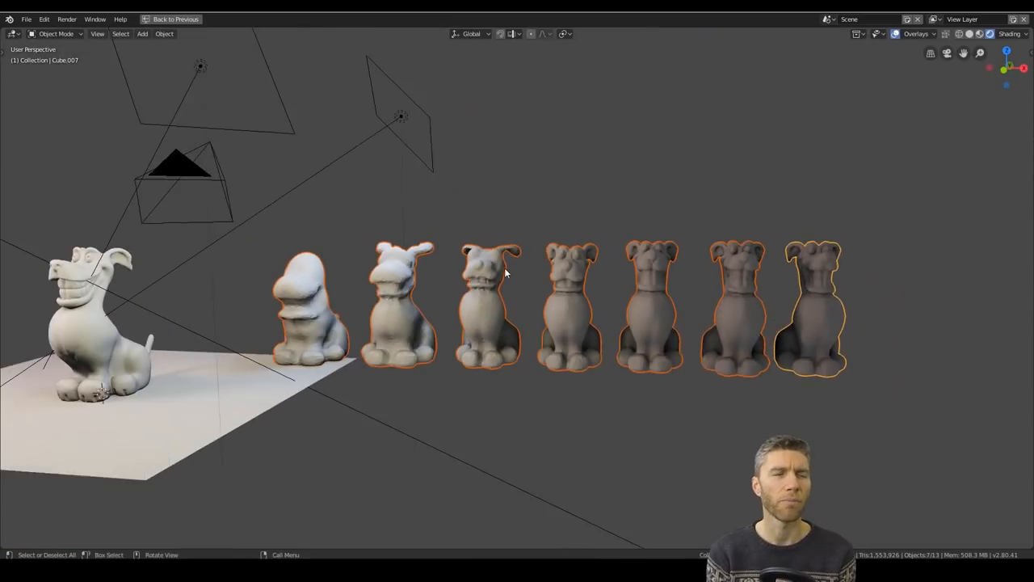
left_click_drag(505, 273, 578, 368)
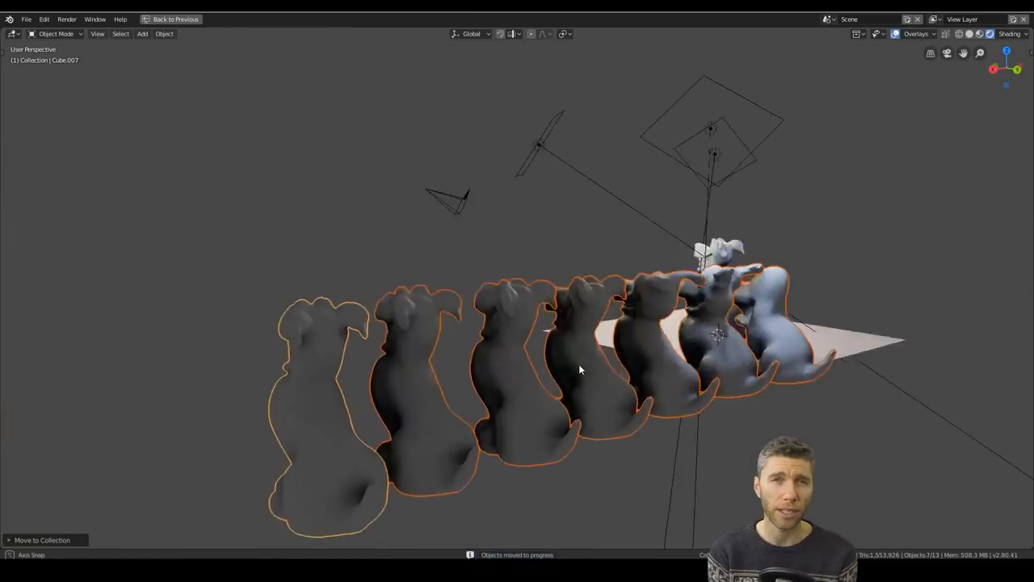
left_click(338, 19)
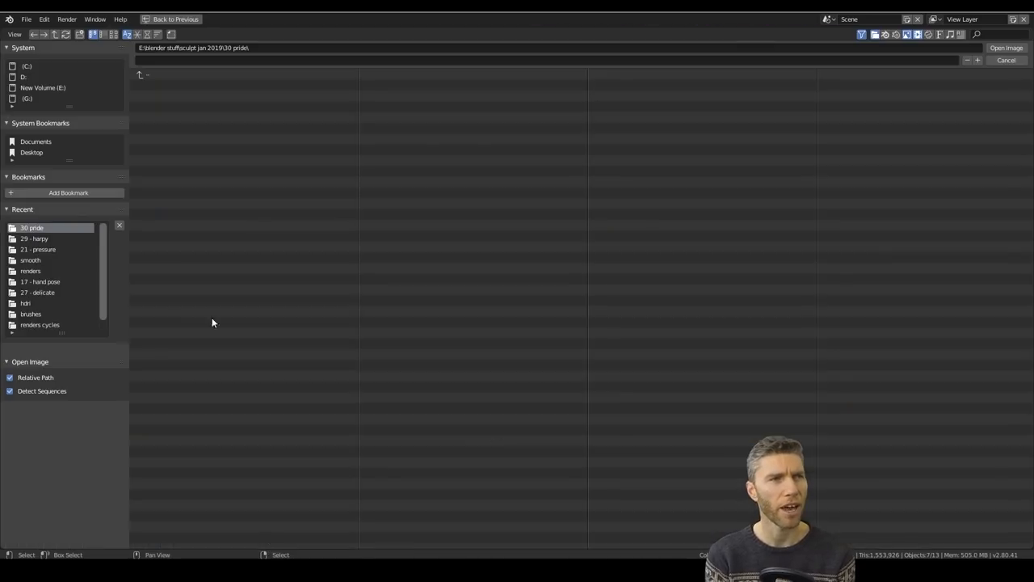
Step: Load the indoor HDRI from the recent images folder and inspect the white dog under the room lighting
left_click(1005, 48)
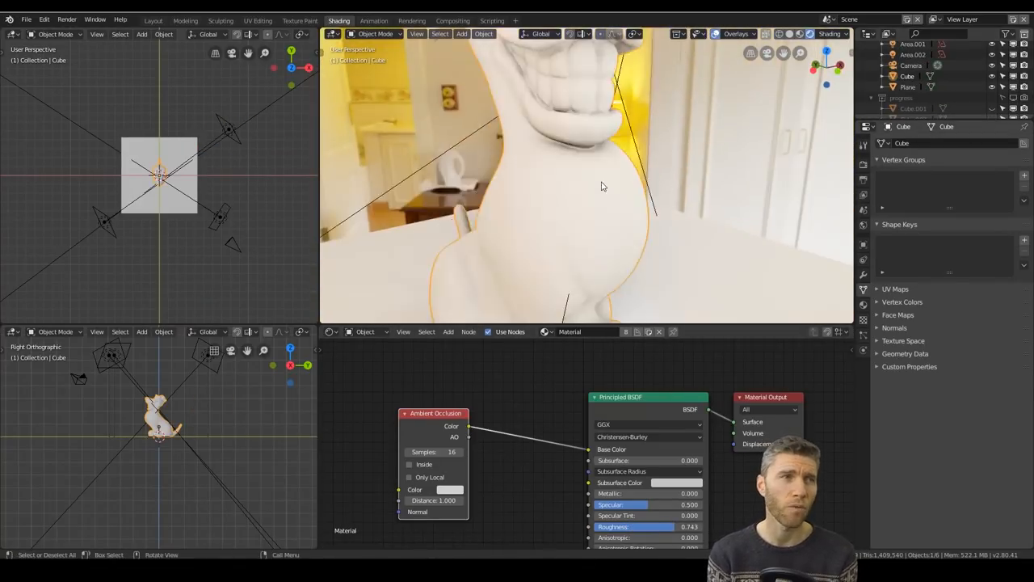
left_click_drag(601, 187, 627, 257)
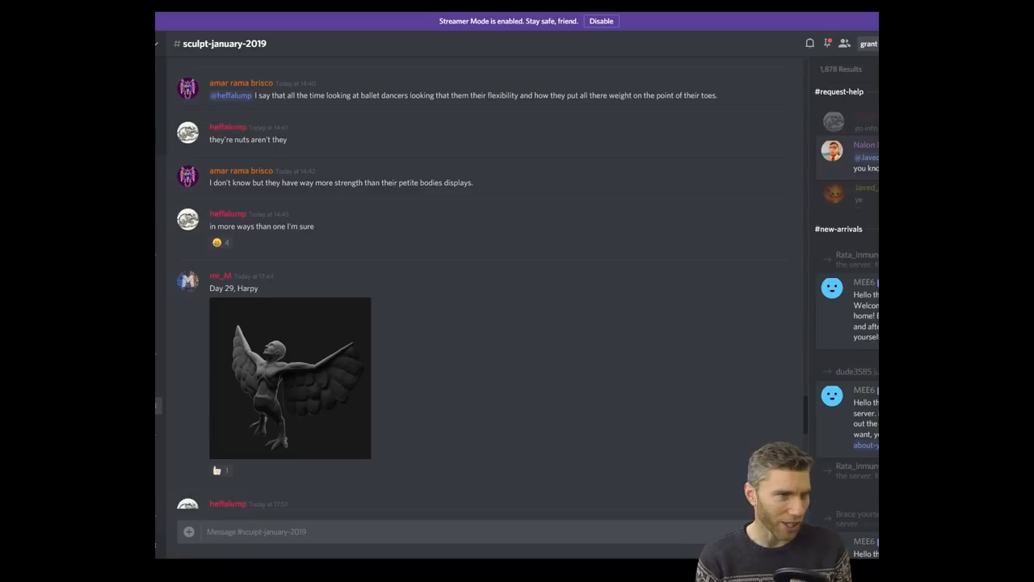
mouse_move(353, 357)
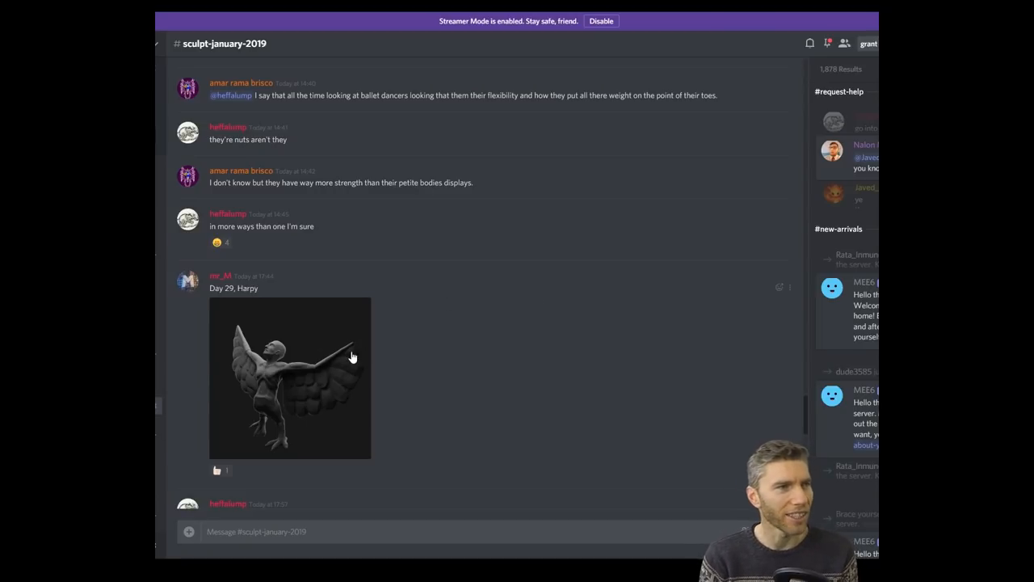
Step: Browse sculpt-january-2019 and enlarge the pizza-burger render and the lizard-on-a-blob sculpt
left_click(289, 379)
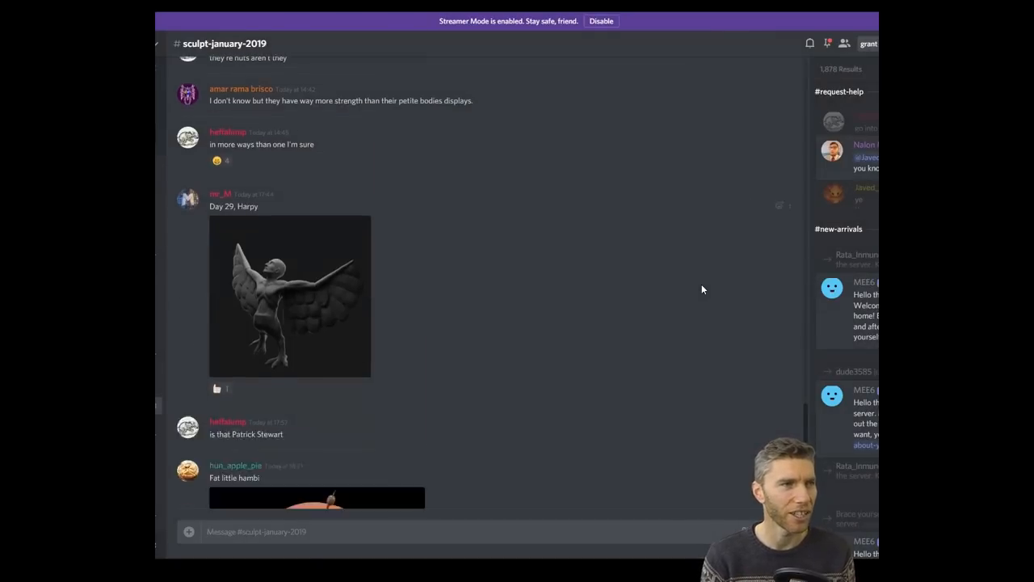
left_click(317, 498)
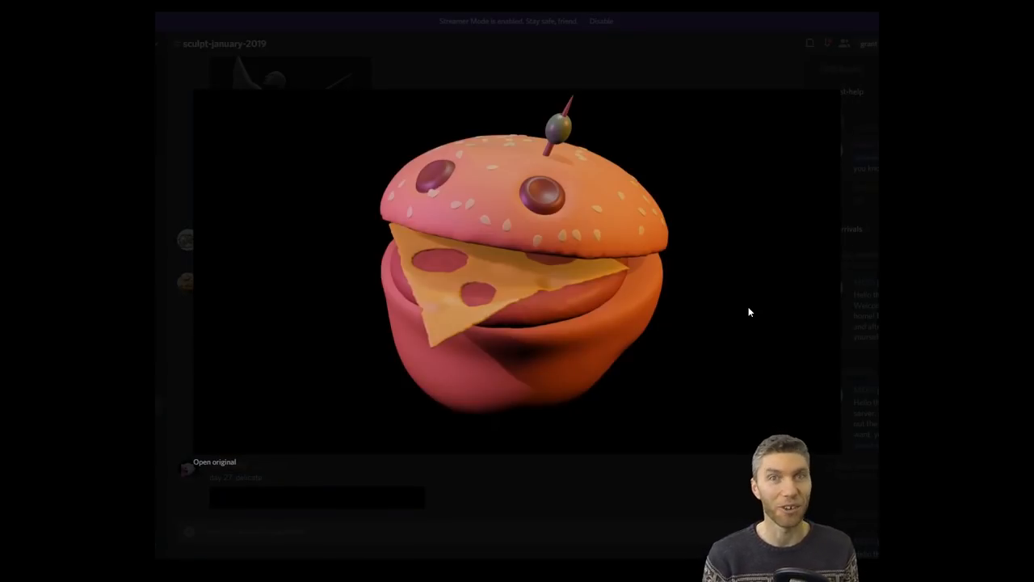
mouse_move(689, 507)
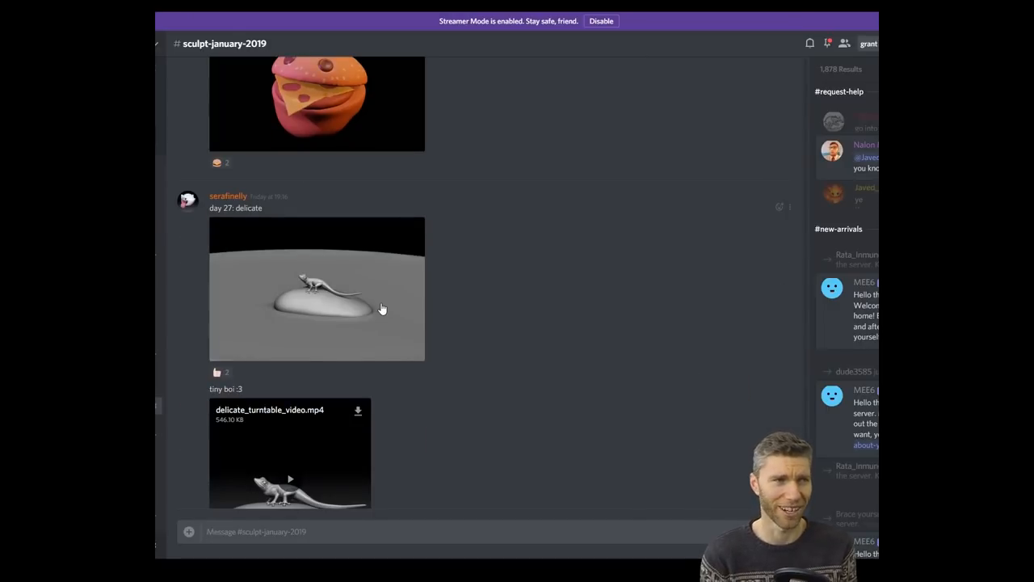
left_click(317, 288)
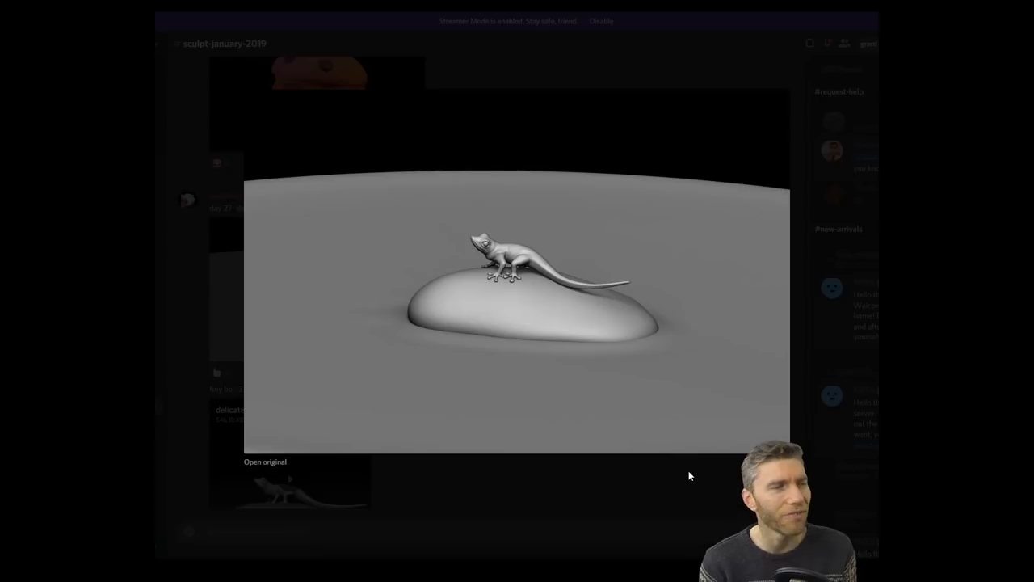
mouse_move(678, 475)
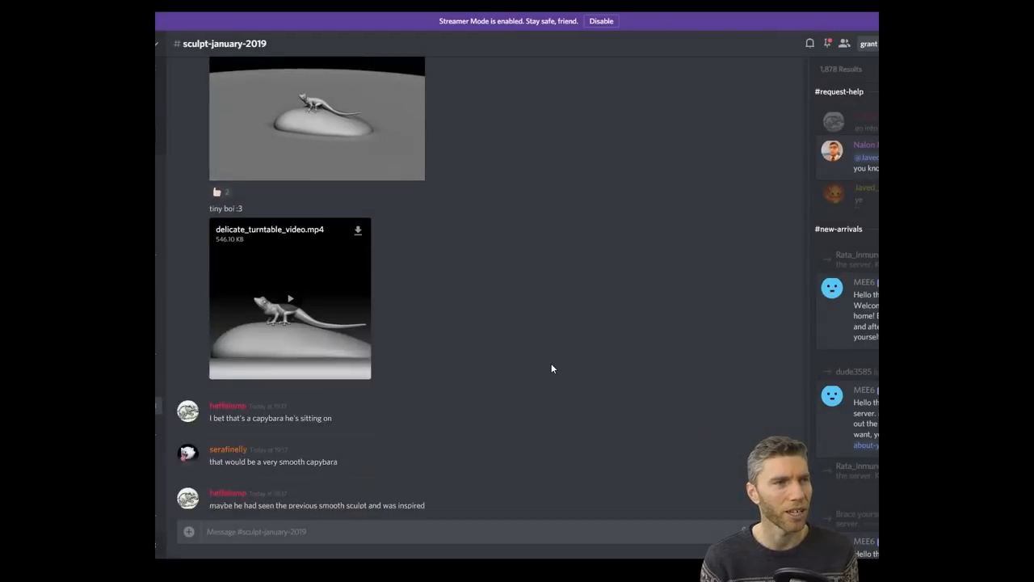
Step: Play the lizard turntable video and watch it full screen
left_click(289, 297)
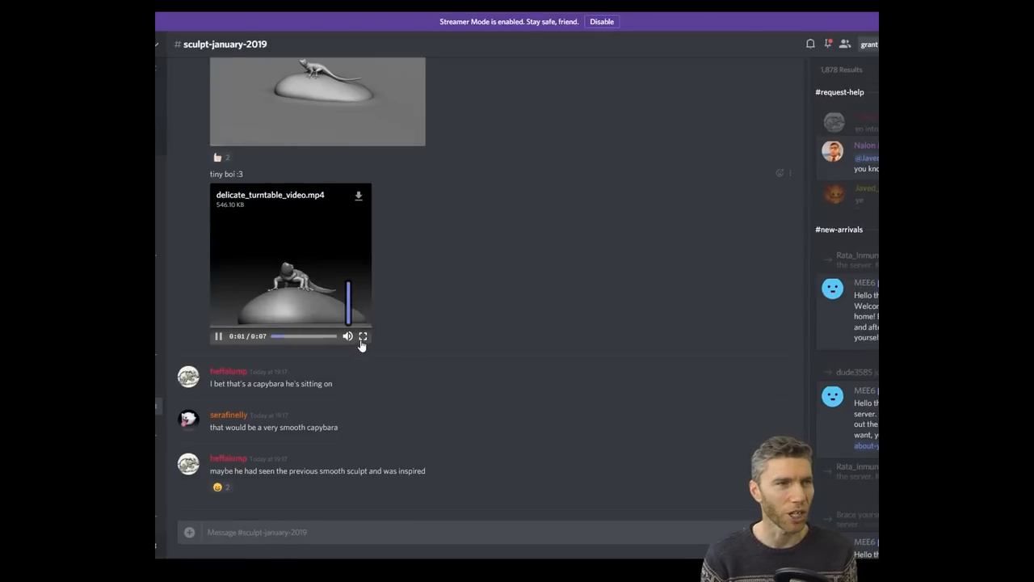
left_click(362, 336)
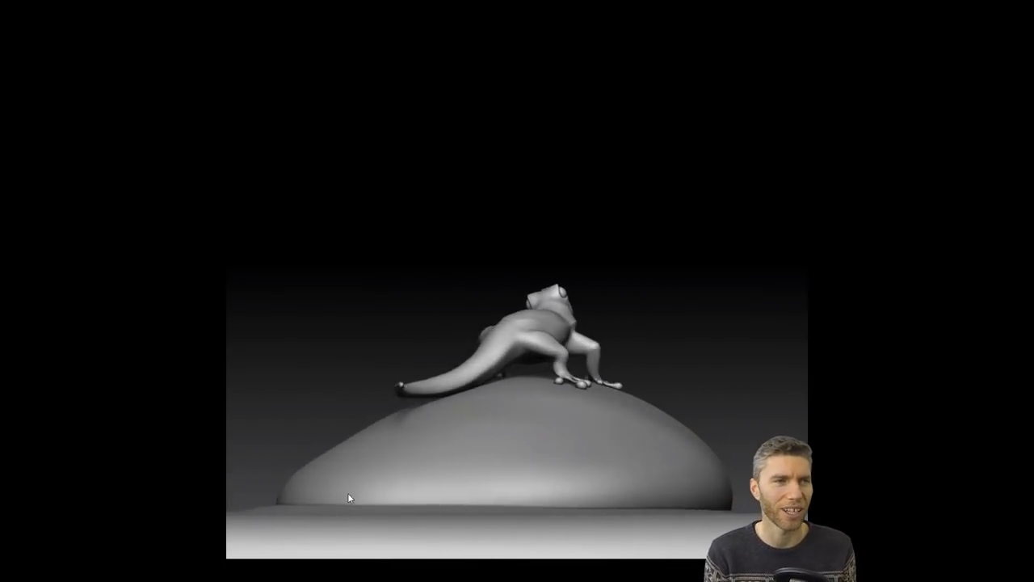